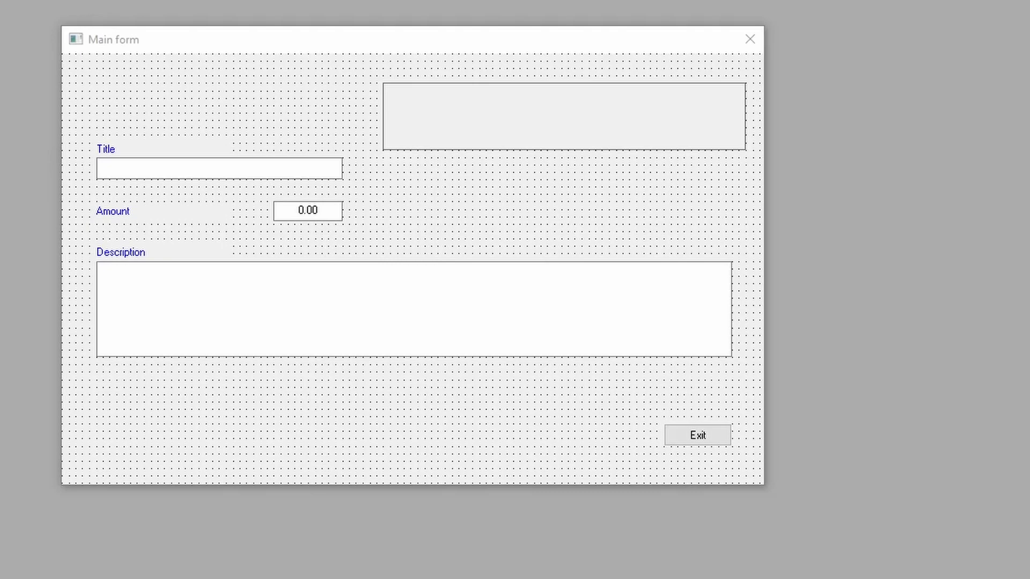
mouse_move(150, 220)
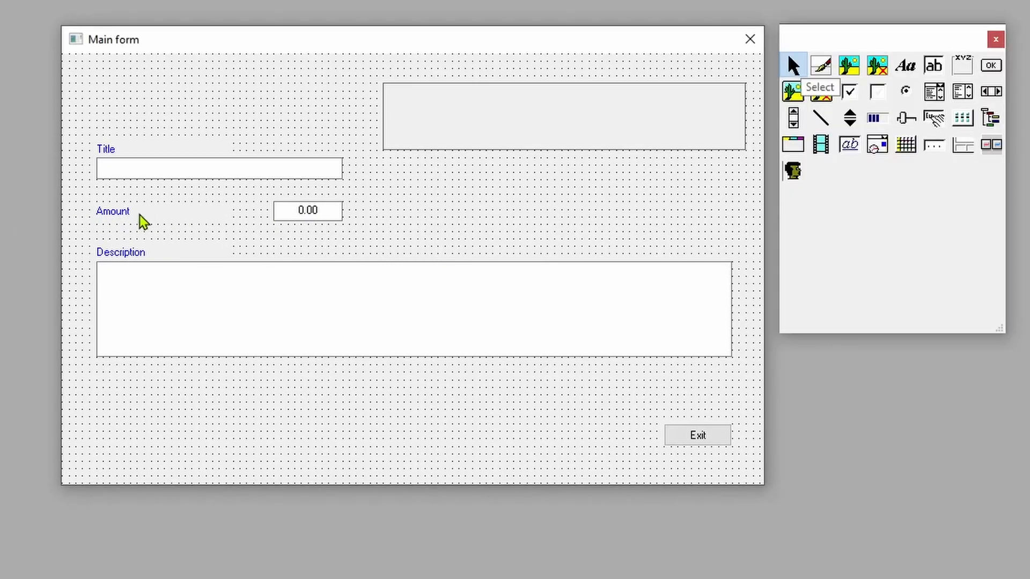
mouse_move(485, 225)
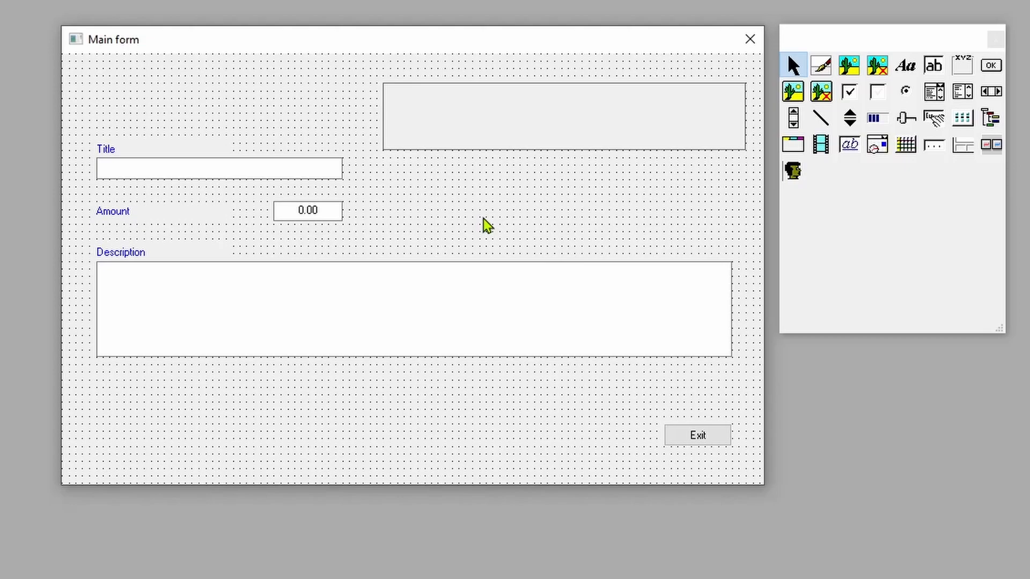
mouse_move(458, 231)
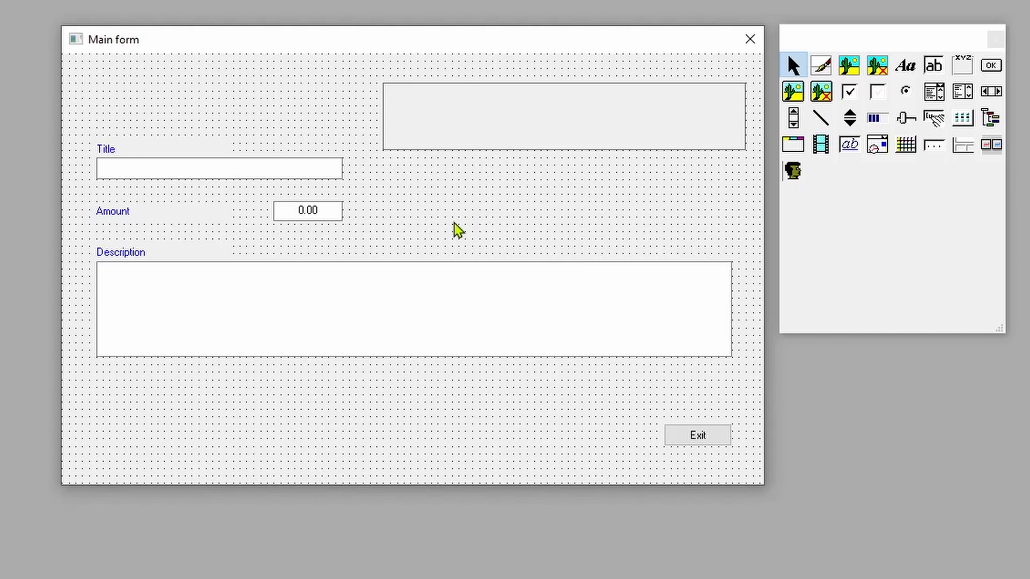
- Select the Amount text box on the Main form with the toolbox shown
left_click(307, 212)
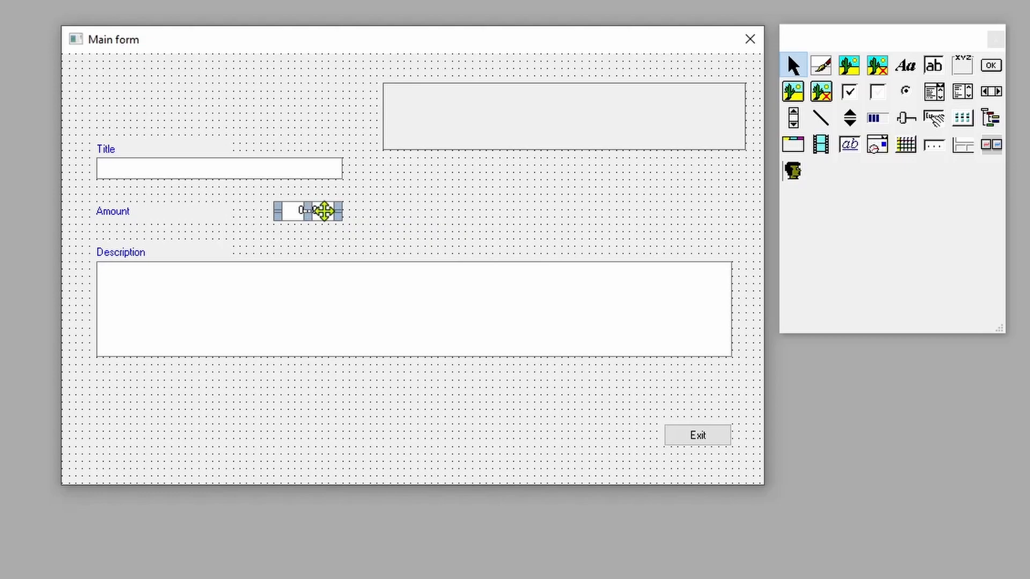
double_click(307, 210)
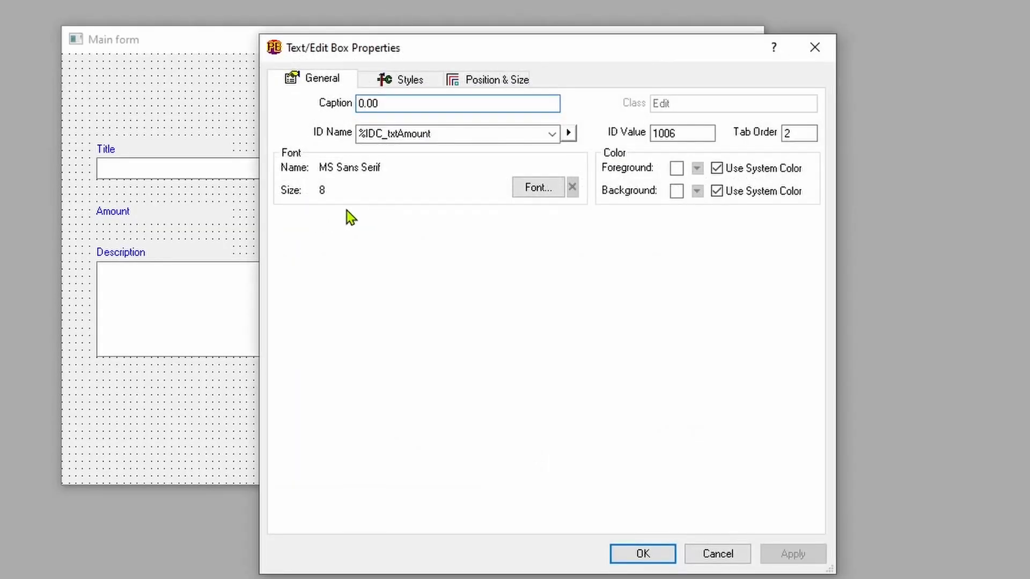
left_click(400, 79)
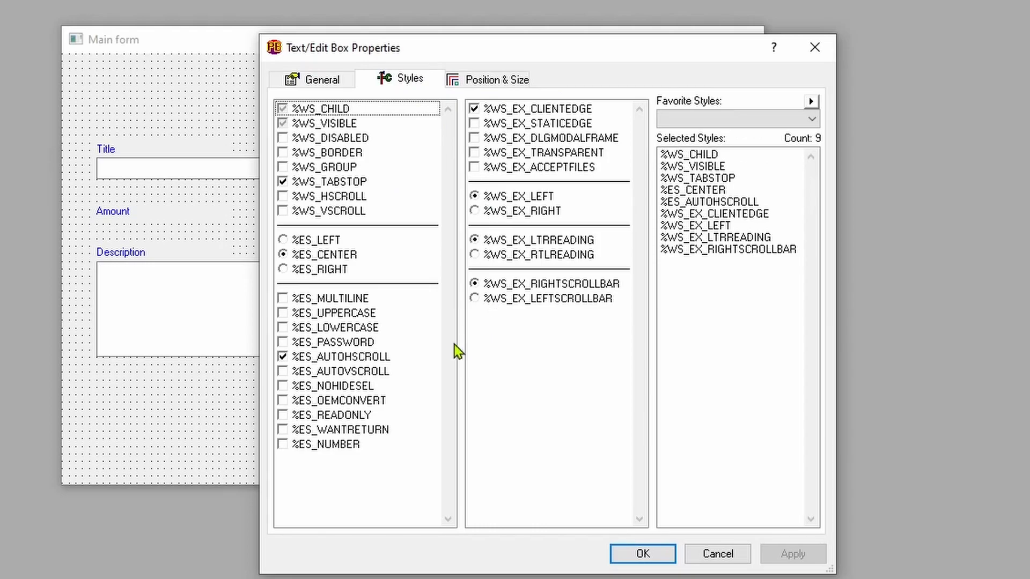
mouse_move(467, 428)
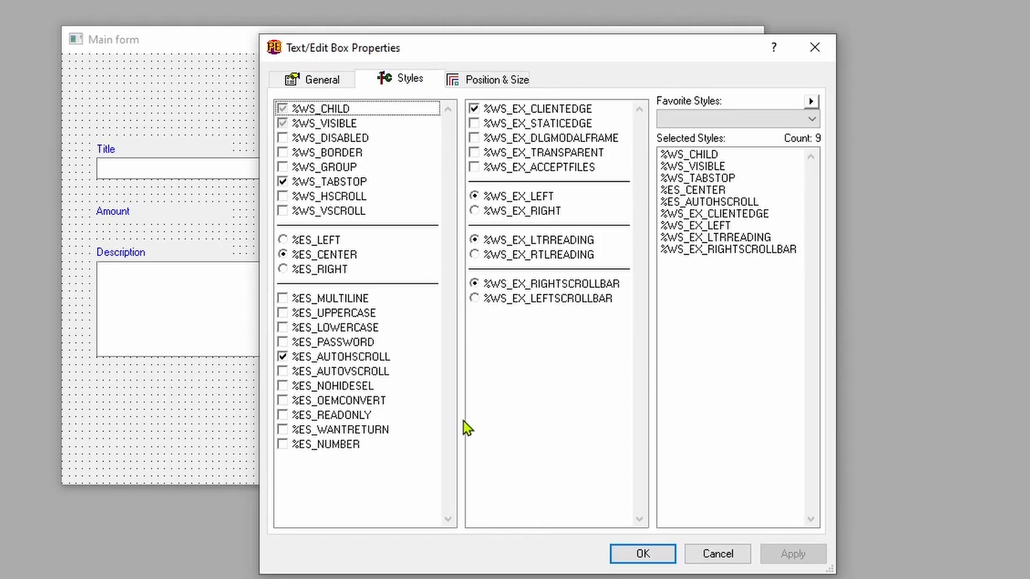
mouse_move(335, 453)
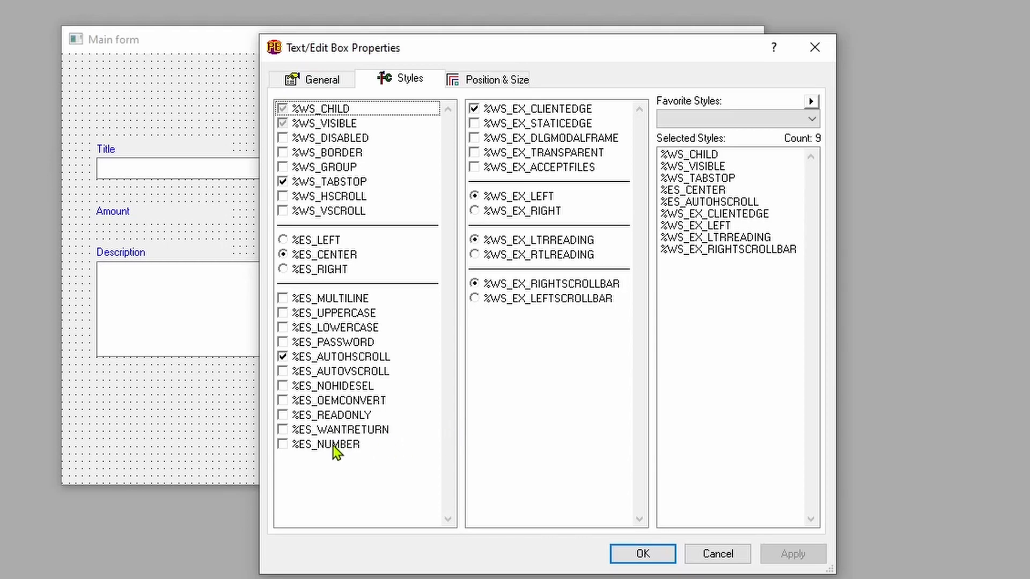
left_click(332, 444)
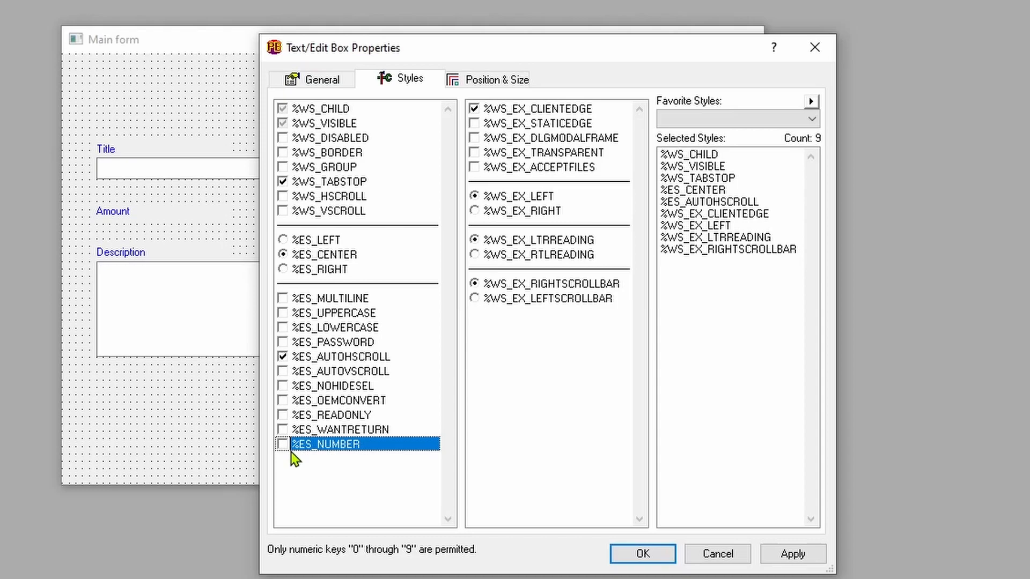
left_click(283, 444)
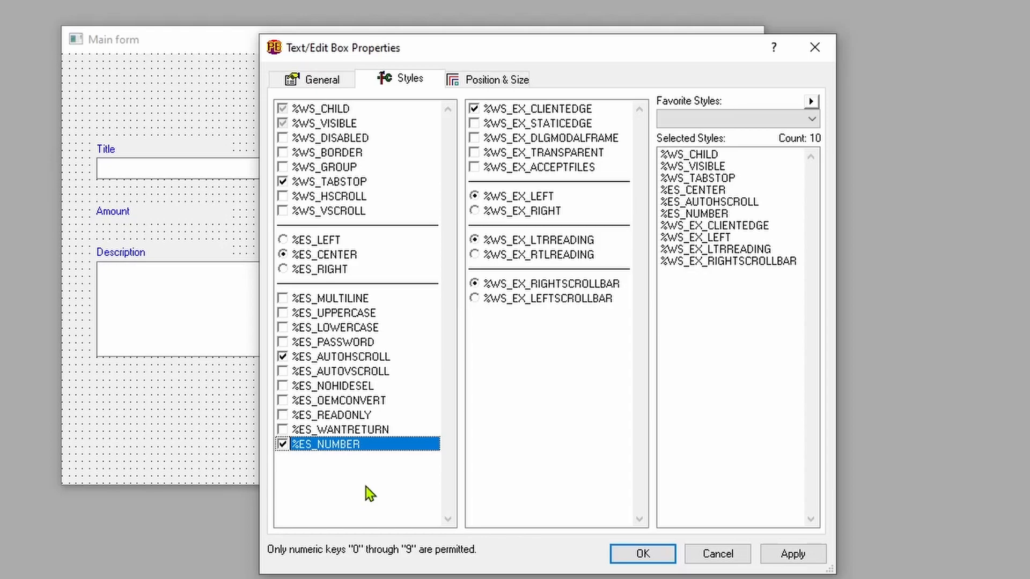
mouse_move(288, 453)
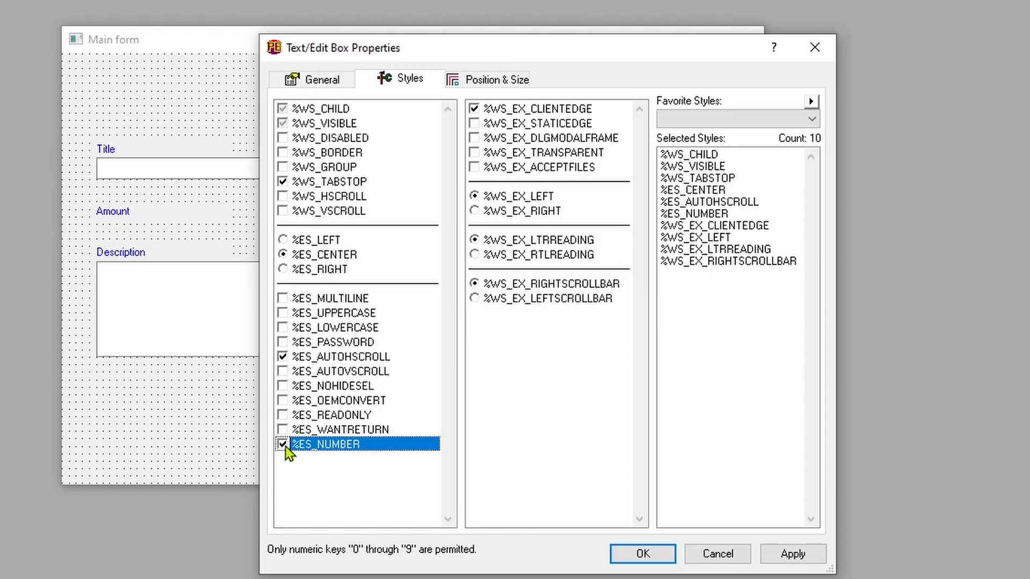
left_click(641, 554)
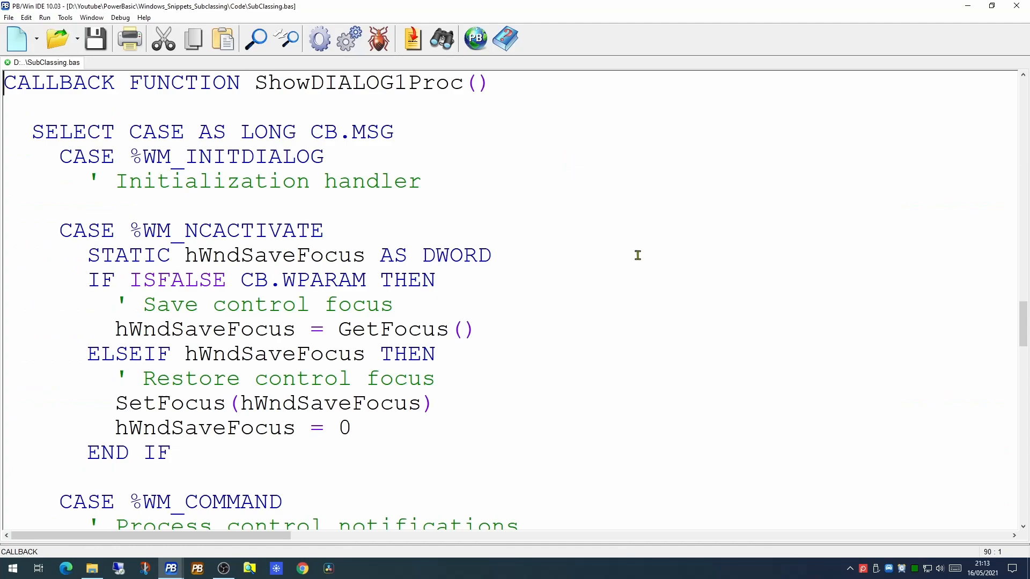
- Review the %IDC_txtAmount command handling, then compile and run the program
scroll("down", 3)
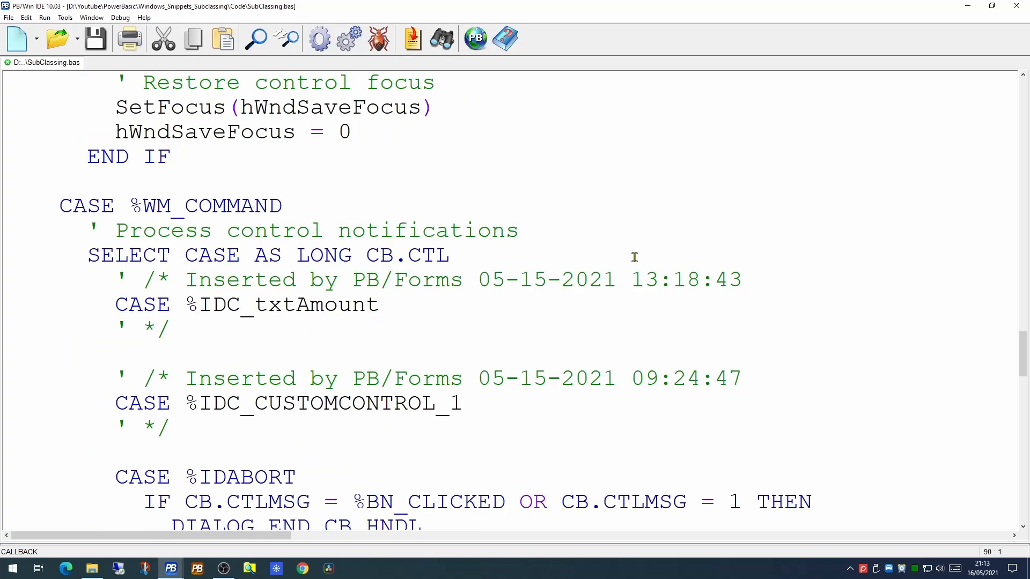
left_click(185, 303)
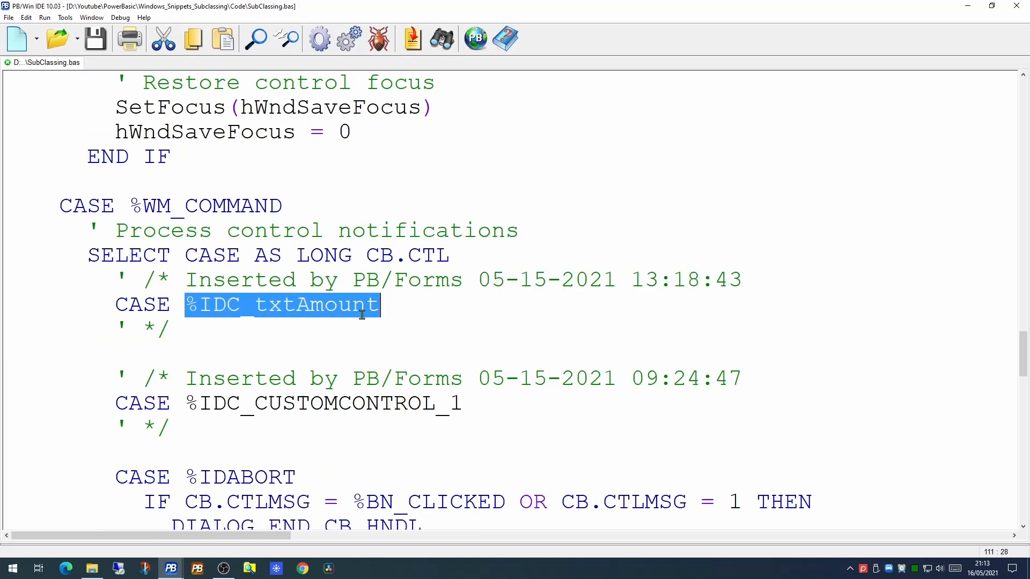
mouse_move(271, 306)
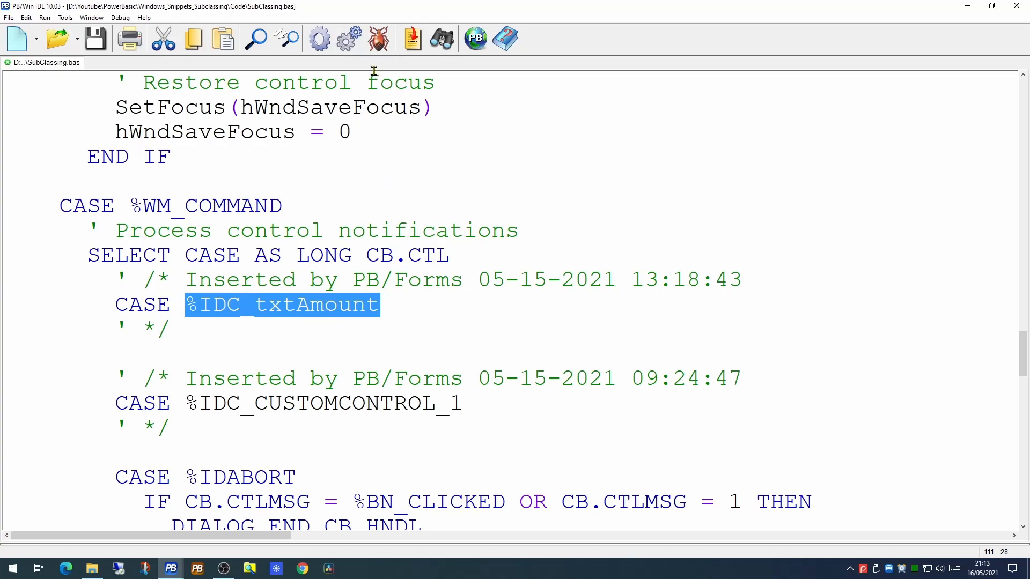
mouse_move(350, 39)
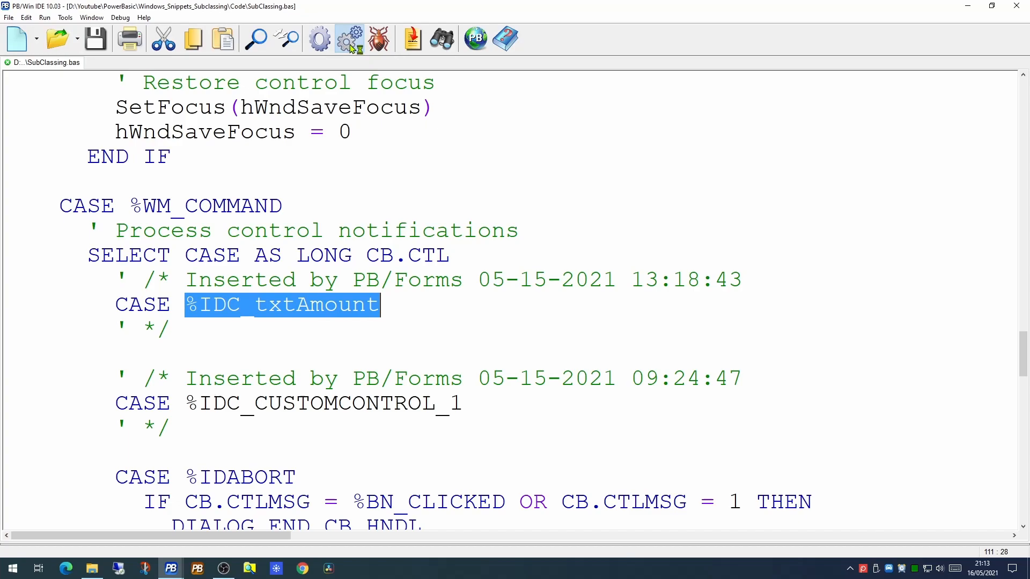
left_click(349, 38)
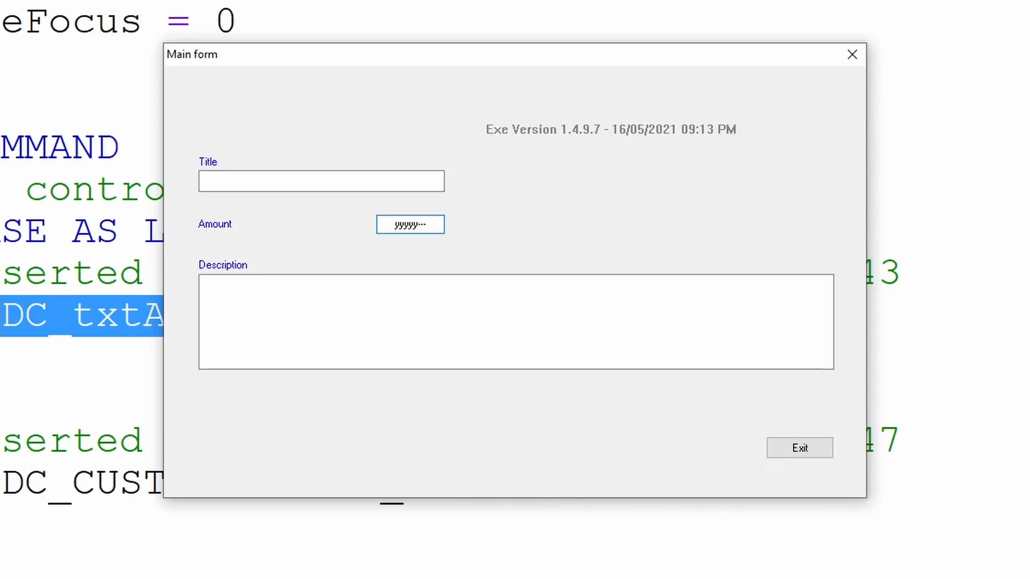
- Try digits and letters in the running Amount box, then close the dialog via Exit
type("1")
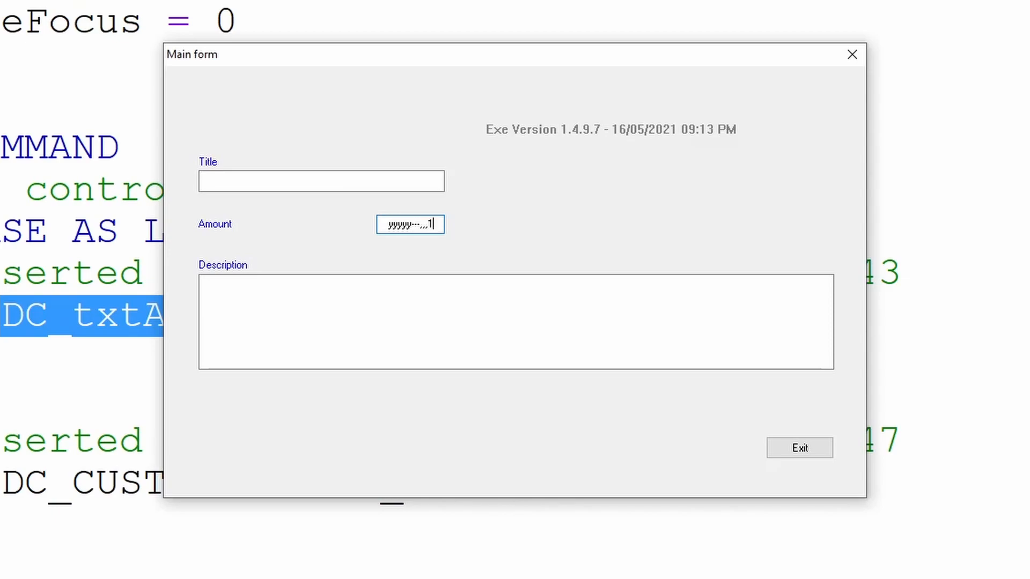
type("1n")
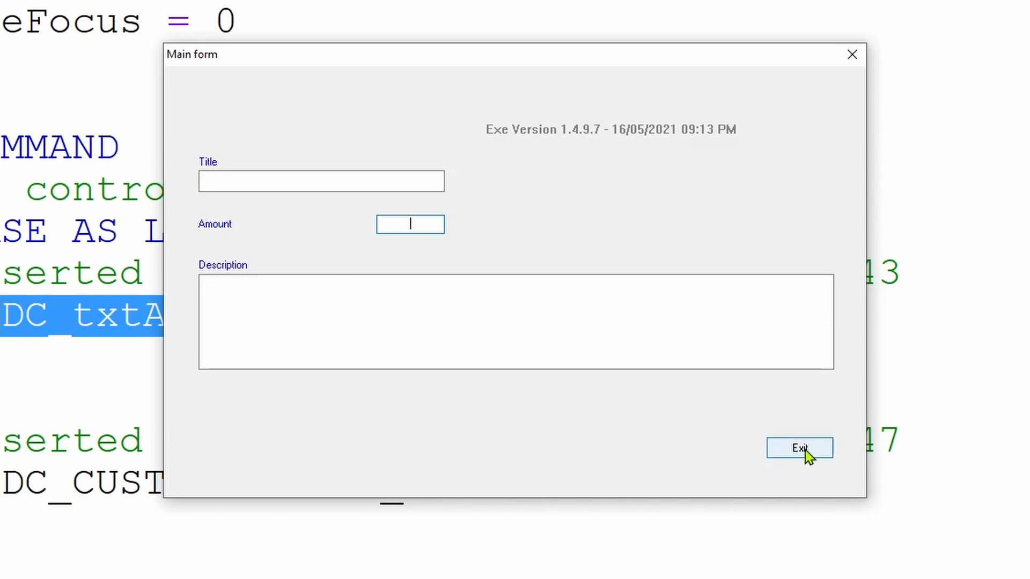
left_click(798, 447)
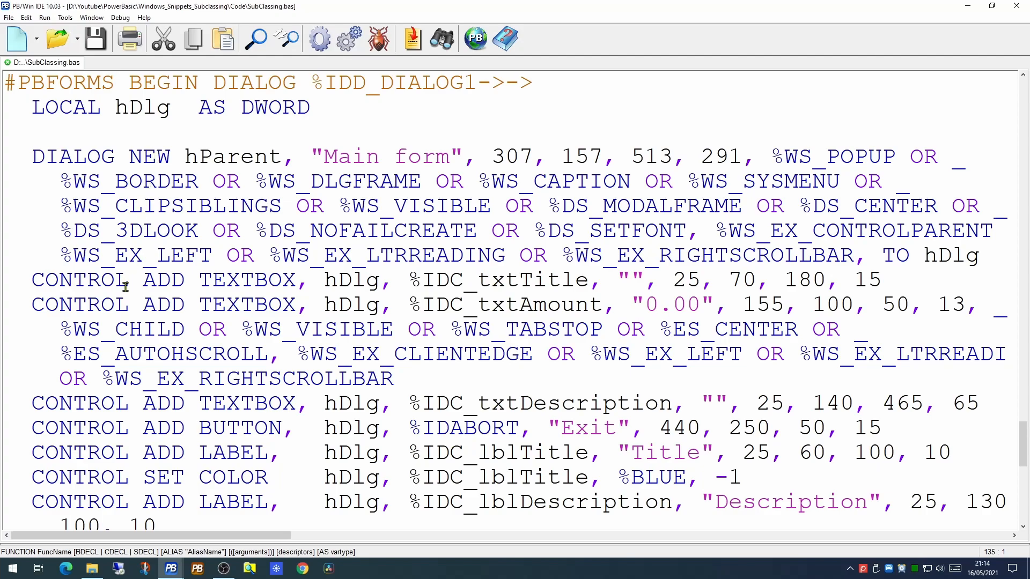
- Locate DIALOG SHOW MODAL and select the CALL ShowDIALOG1Proc clause to reach the callback
scroll("down", 3)
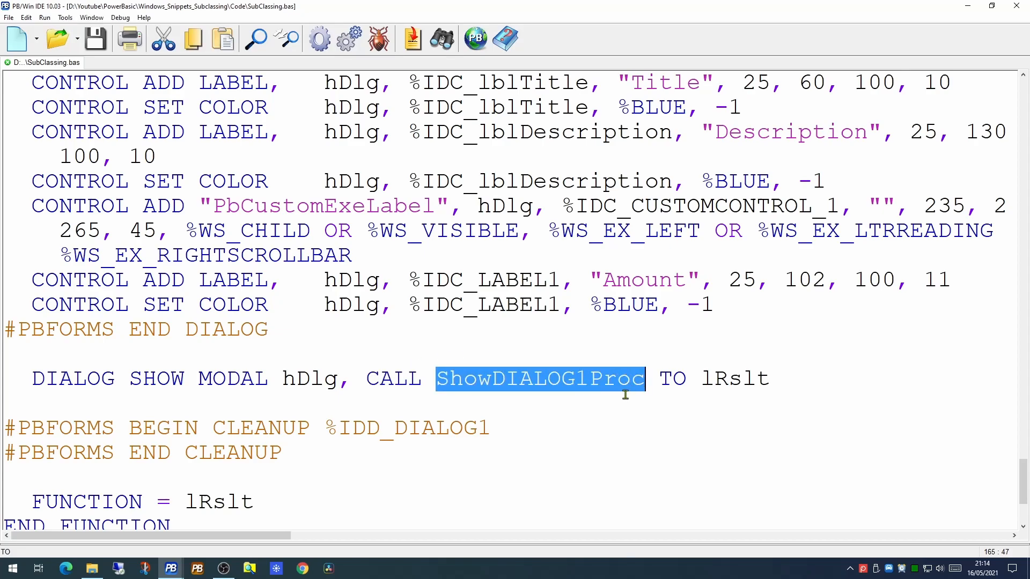
mouse_move(602, 415)
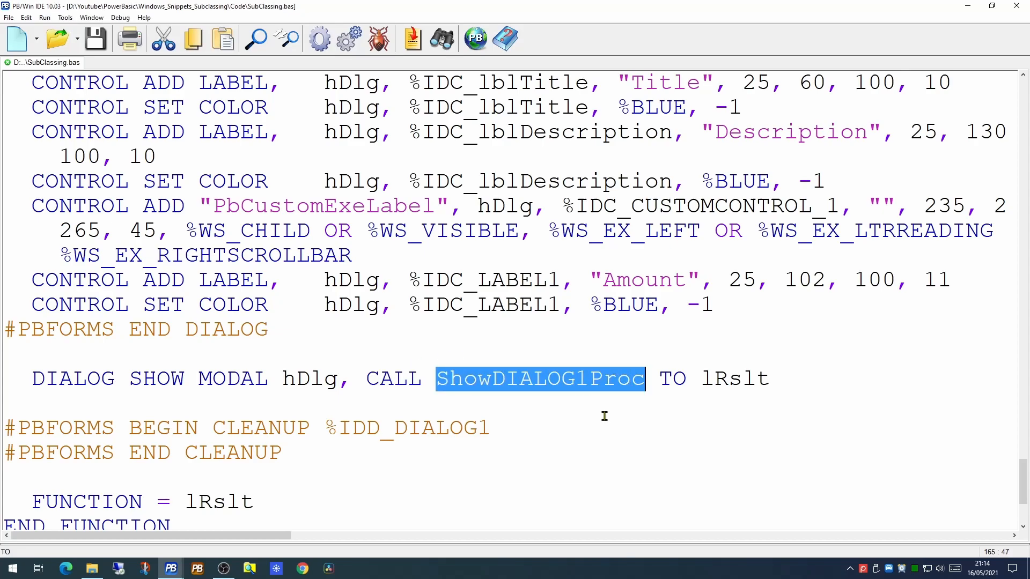
mouse_move(891, 328)
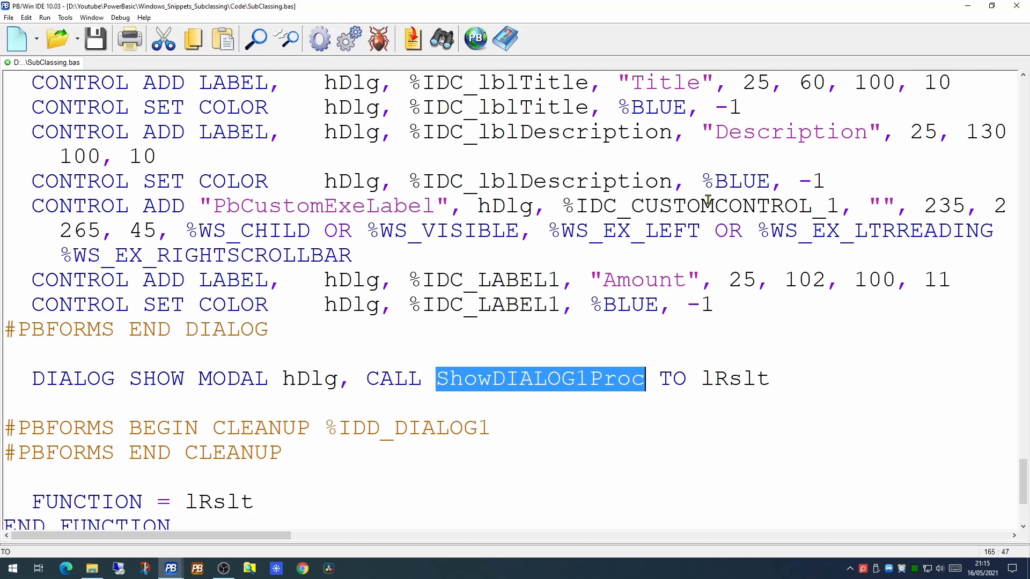
double_click(387, 379)
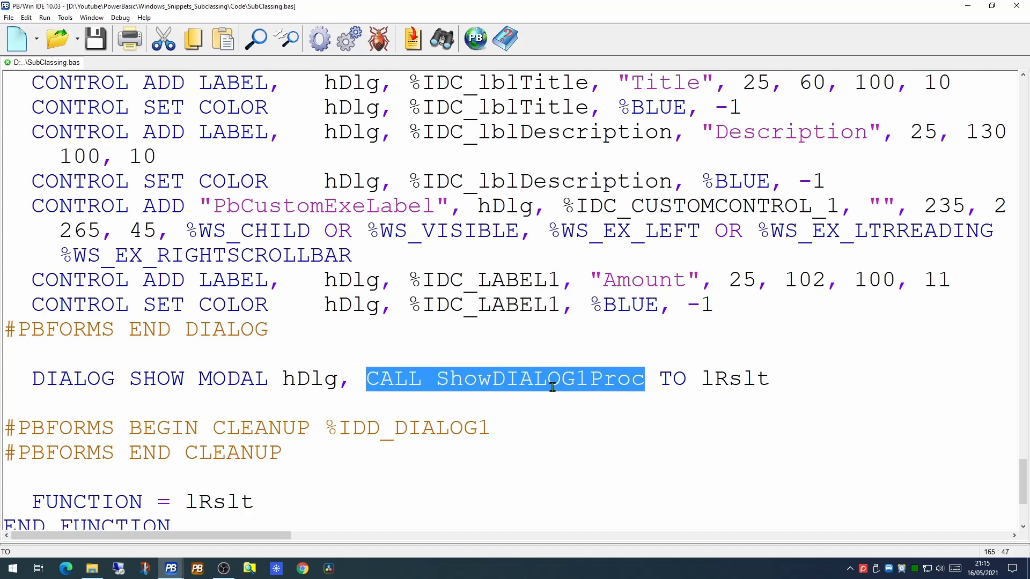
left_click(550, 379)
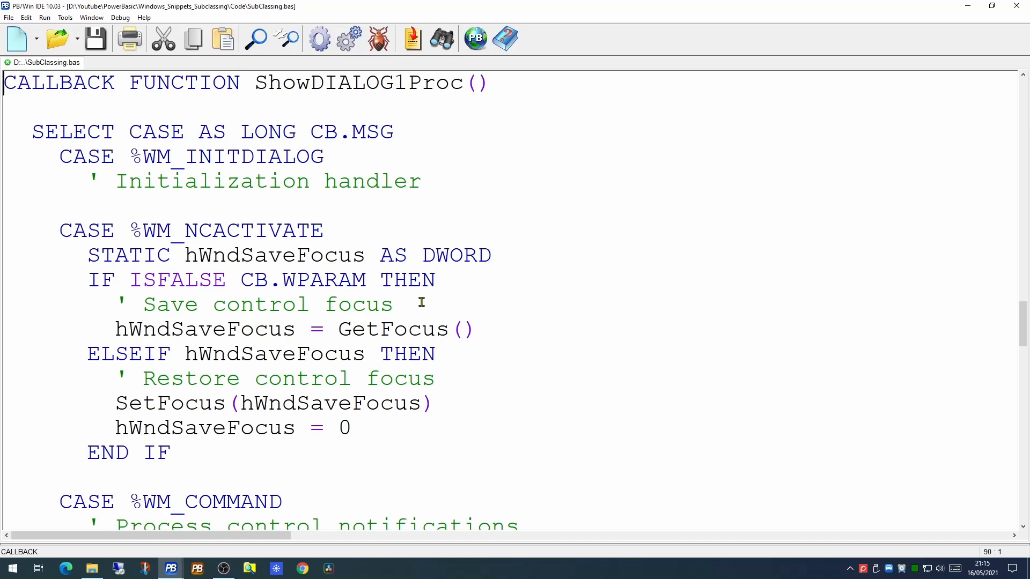
mouse_move(171, 186)
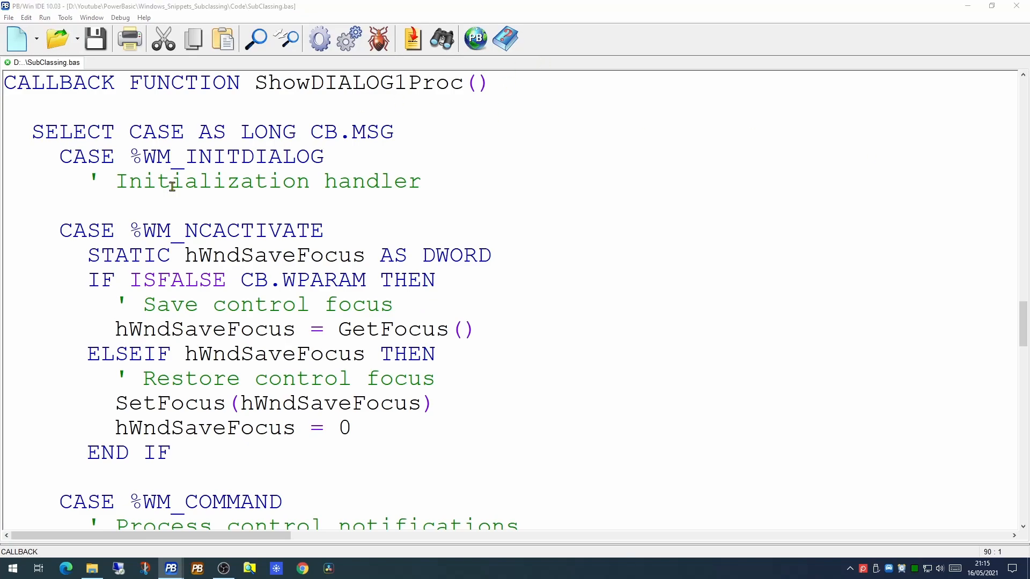
mouse_move(269, 118)
type("CONTROL HANDLE CB.HNDL, %IDC_txtAmount TO hAmount")
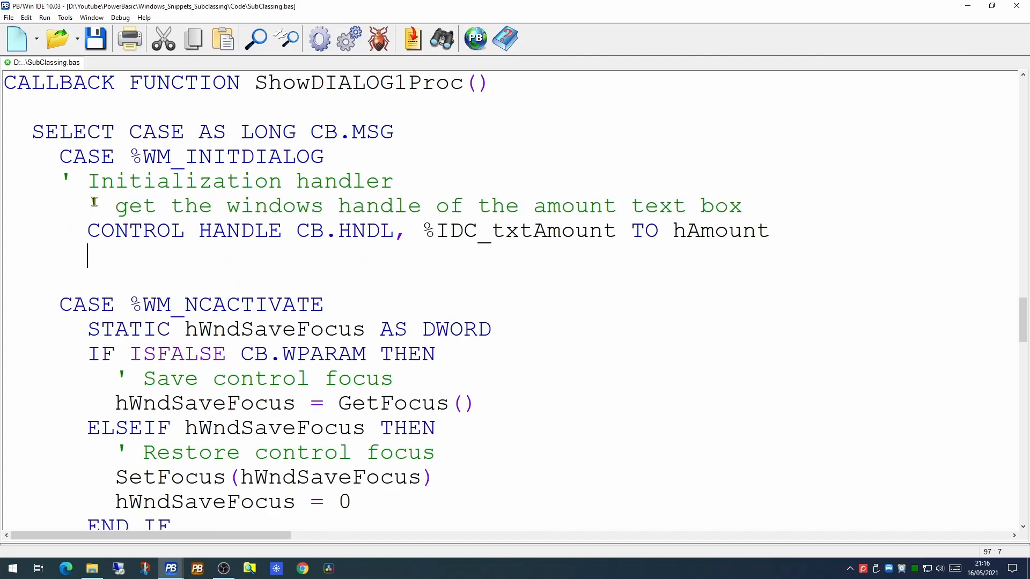
mouse_move(487, 245)
type("LOCAL hAmount AS DWORD")
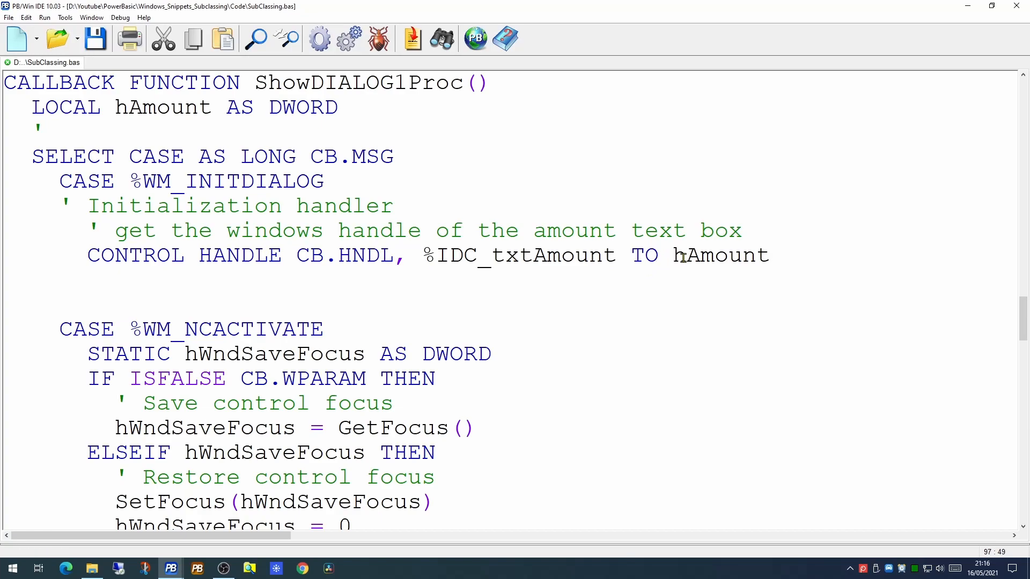
- Add hProc = SetWindowLong(hAmount, %GWL_WNDPROC, CODEPTR(SubClassAmountProc)) in WM_INITDIALOG
double_click(721, 255)
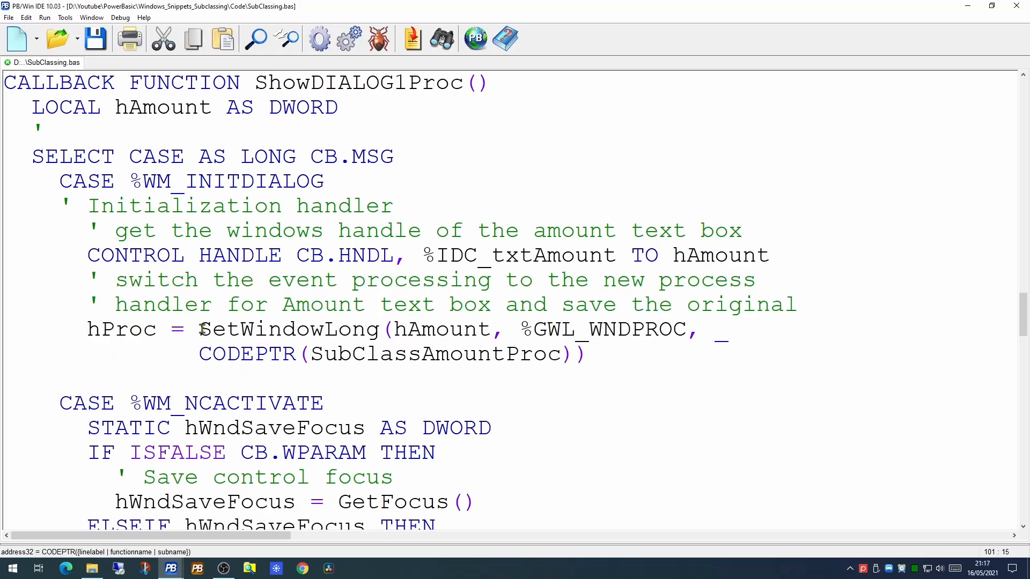
double_click(289, 329)
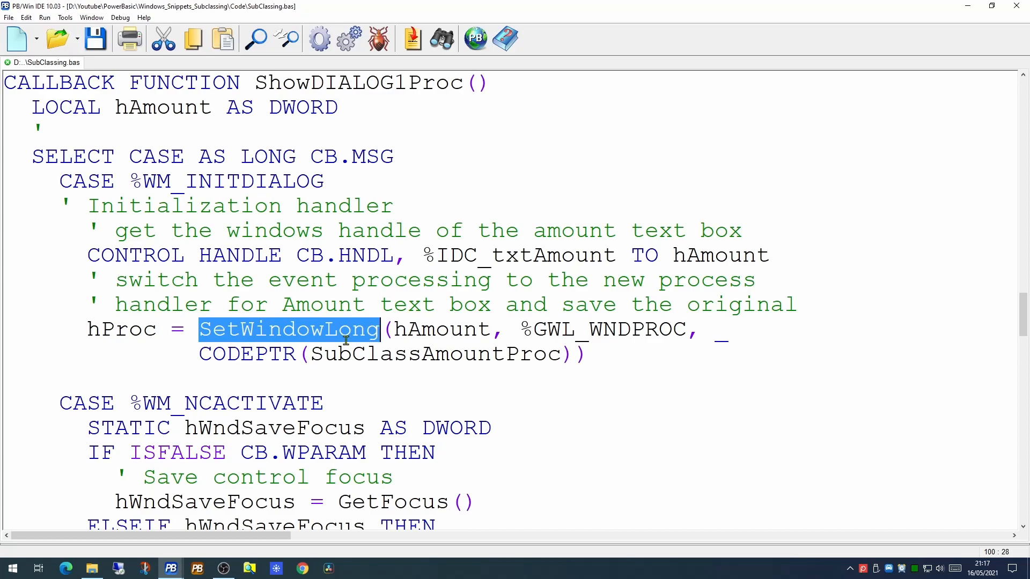
double_click(441, 330)
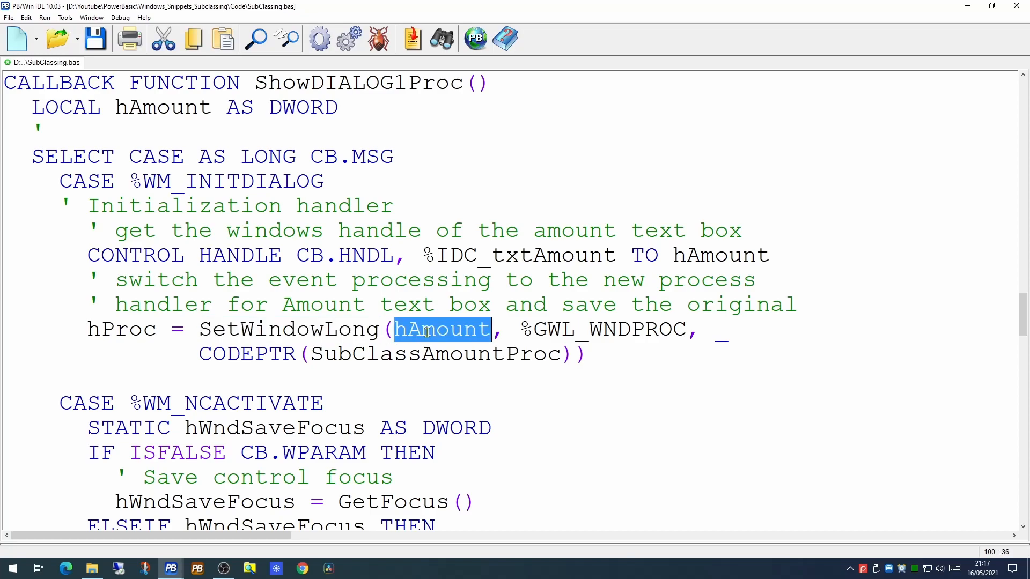
double_click(541, 329)
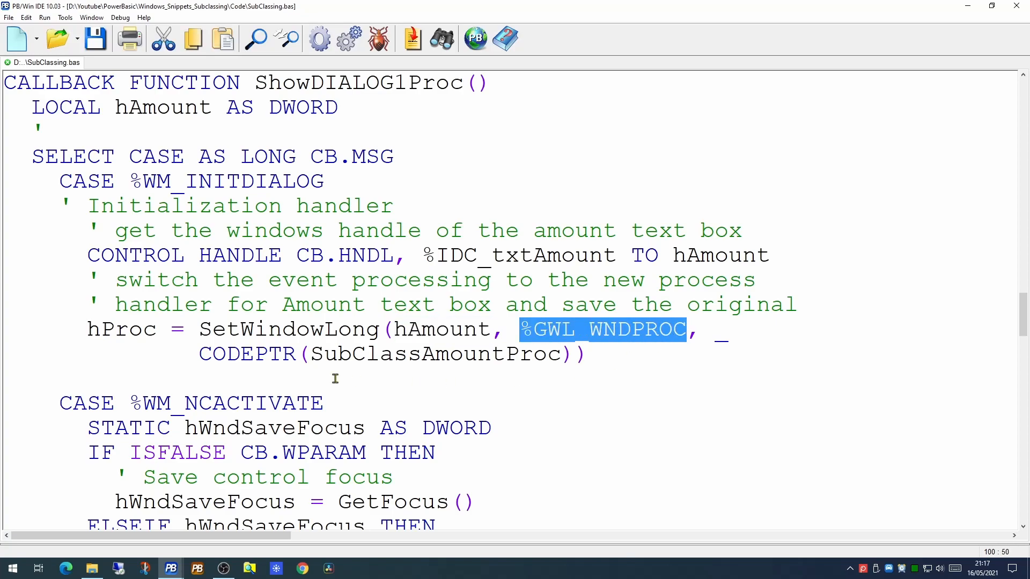
double_click(248, 353)
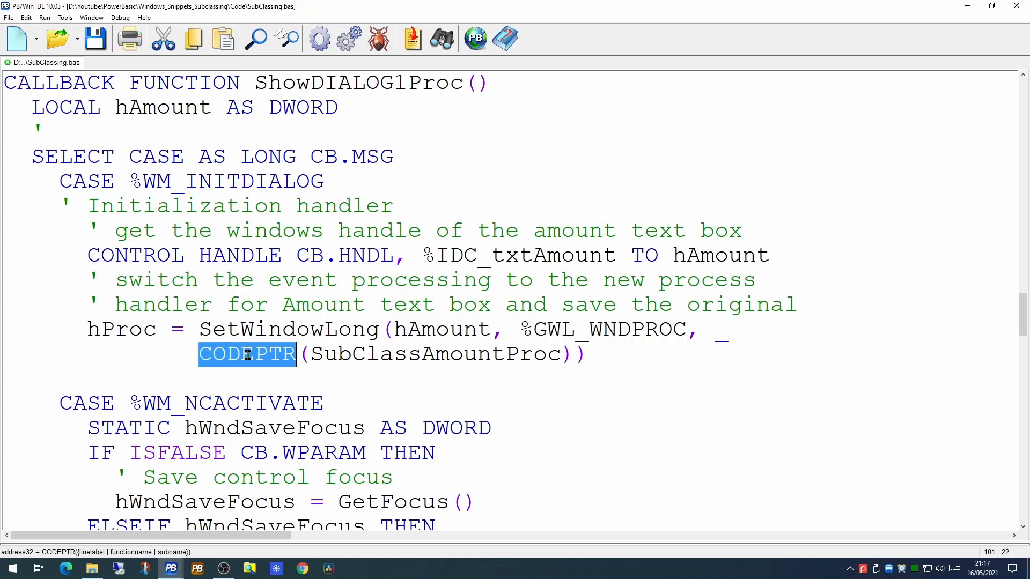
double_click(414, 354)
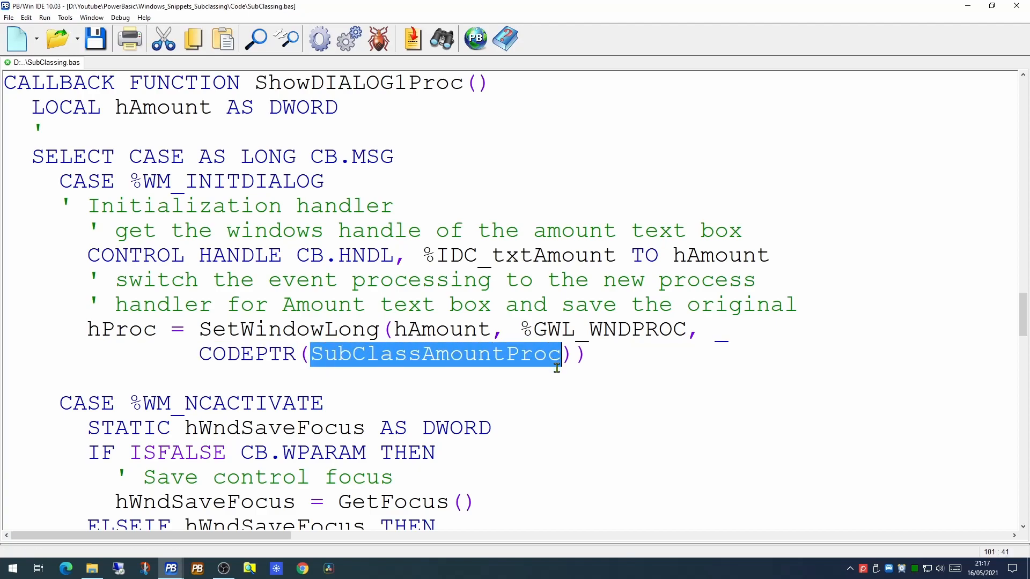
mouse_move(533, 431)
type("LOCAL hProc AS DWORD")
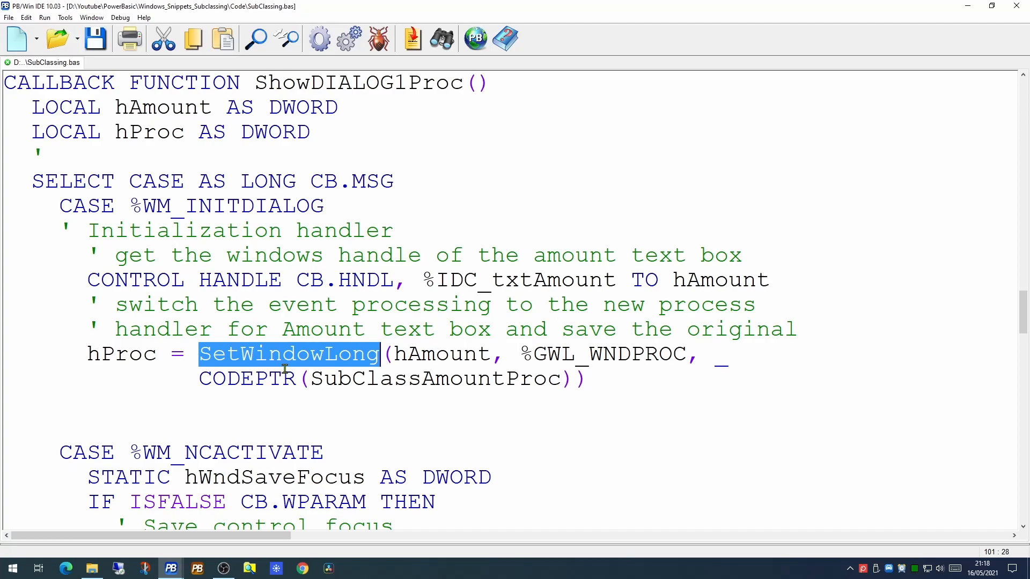
mouse_move(115, 356)
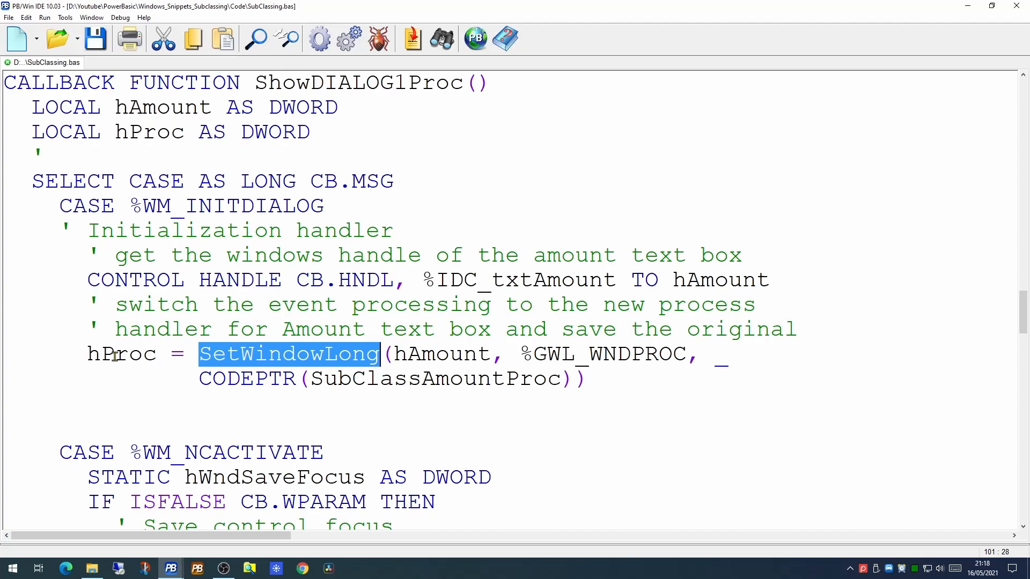
- Store the original handler with DIALOG SET USER CB.HNDL, 1, hProc and start a new line below
double_click(121, 354)
type("DIALOG SET USER CB.HNDL, 1, hProc")
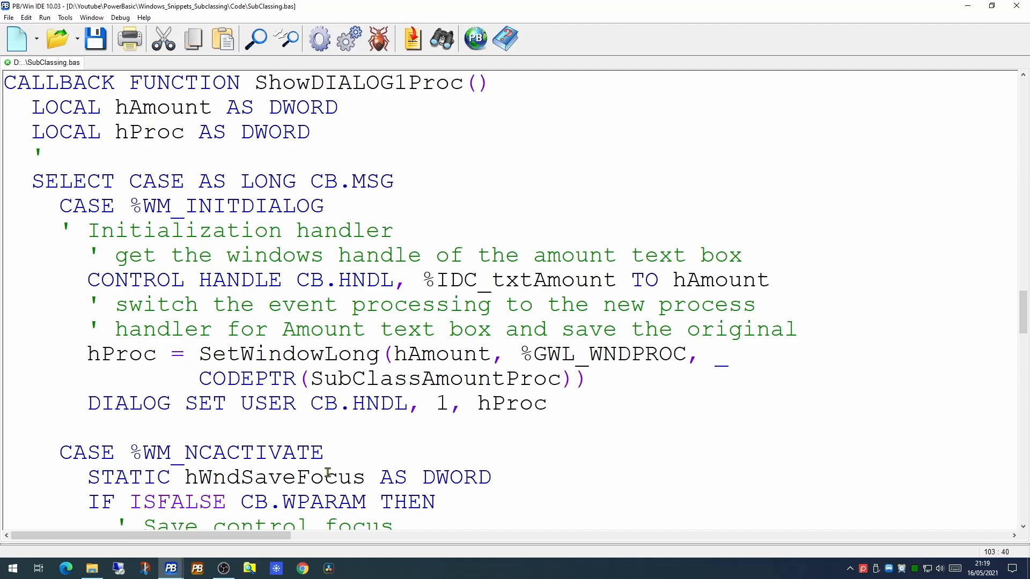
left_click(547, 403)
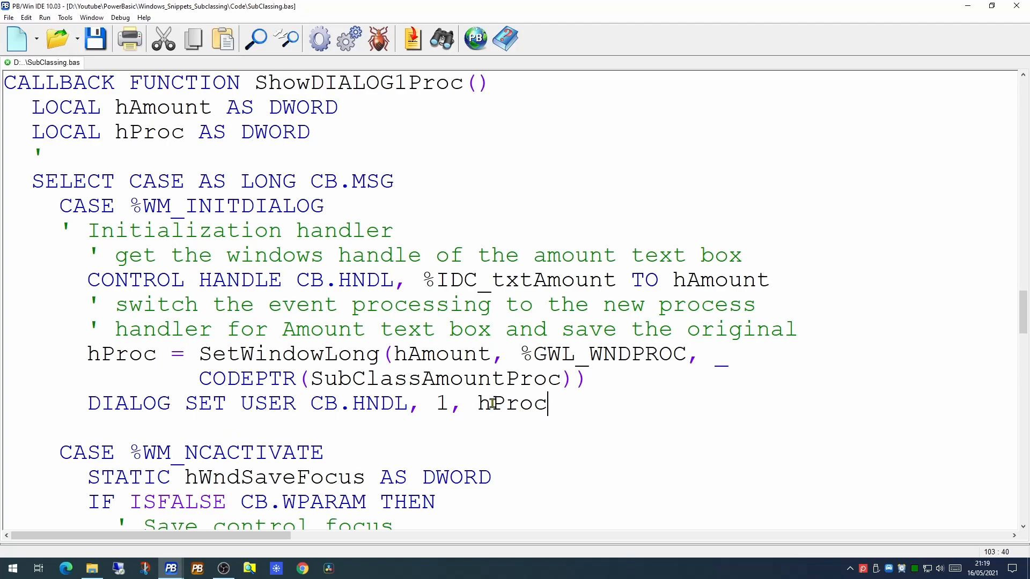
double_click(513, 402)
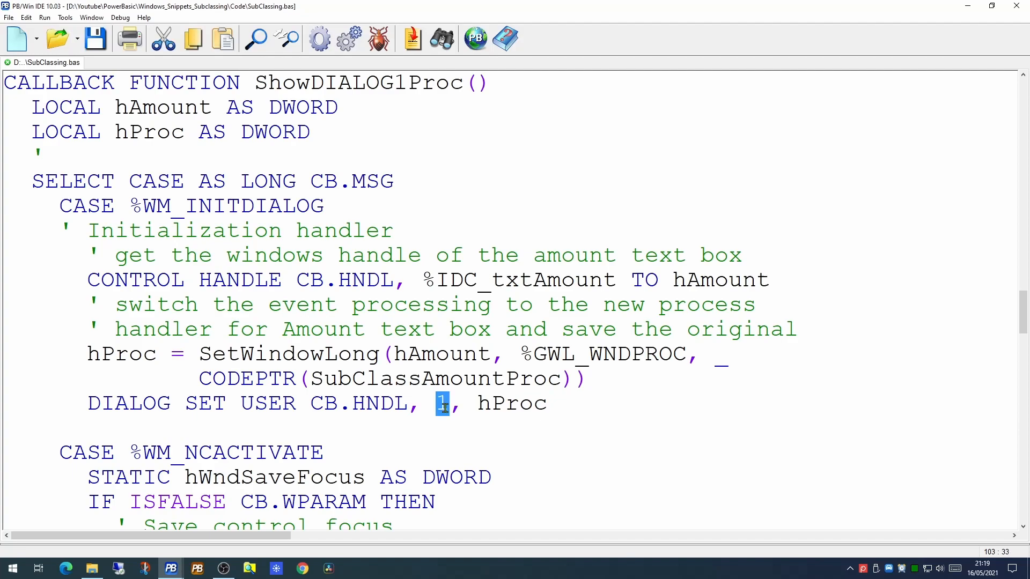
mouse_move(310, 403)
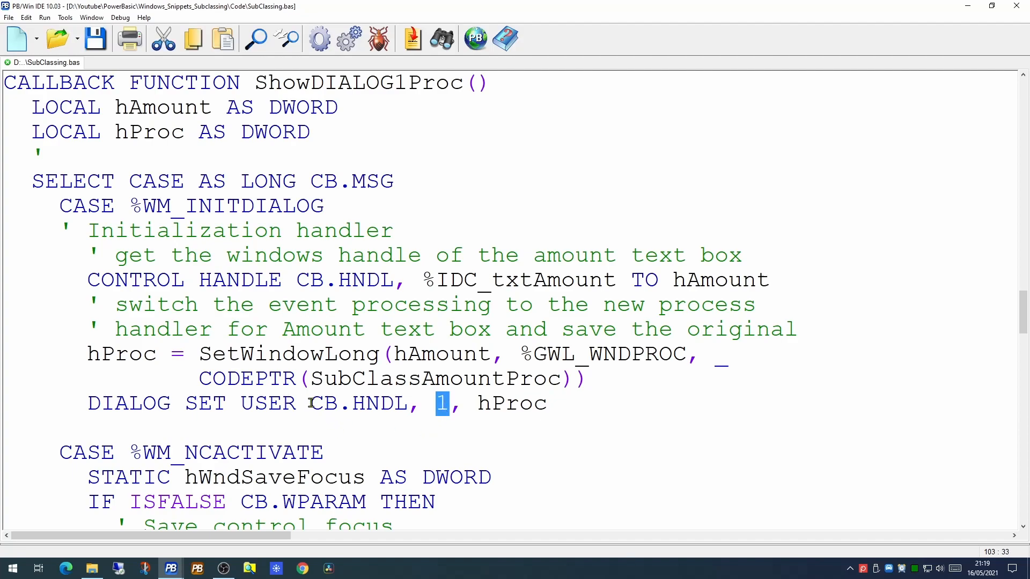
key("enter")
type("'")
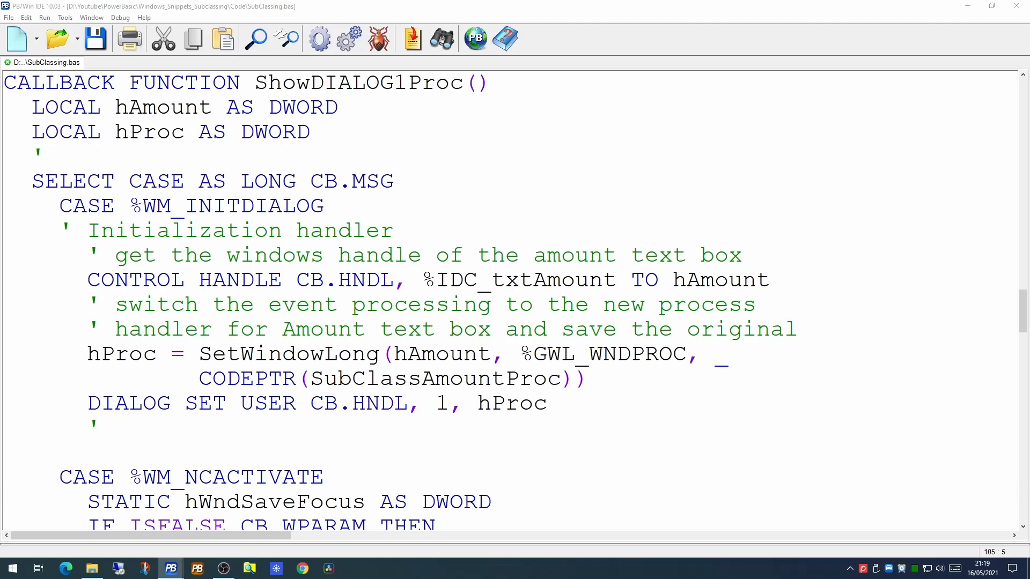
left_click(58, 439)
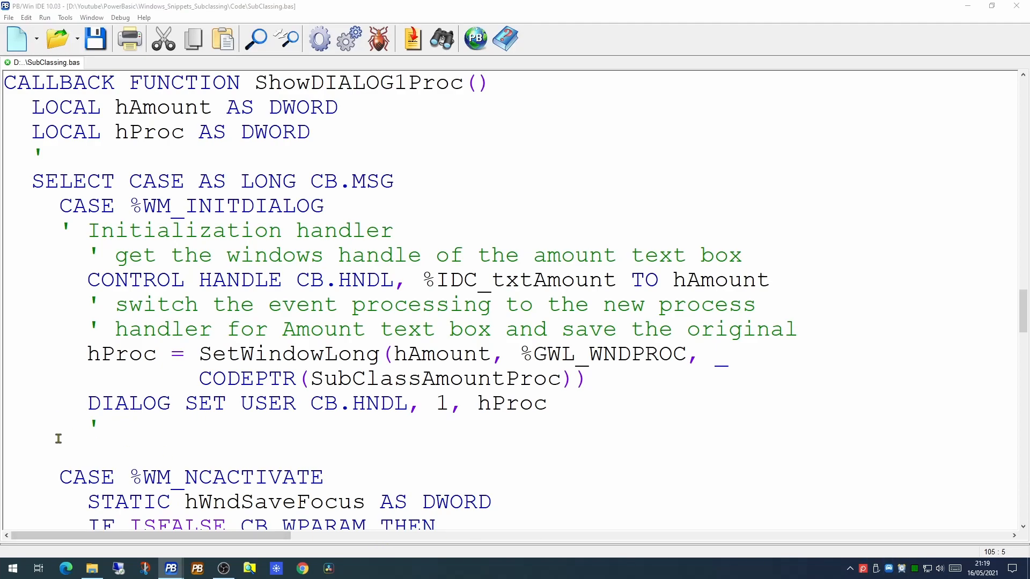
- Add a %WM_DESTROY block reading slot 1 back into hProc and testing it
scroll("down", 3)
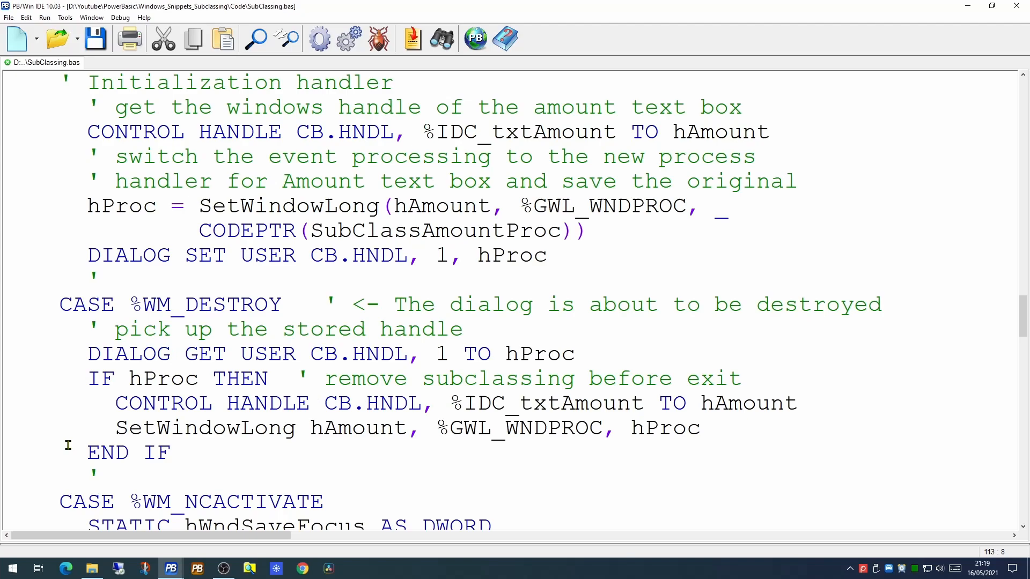
mouse_move(584, 349)
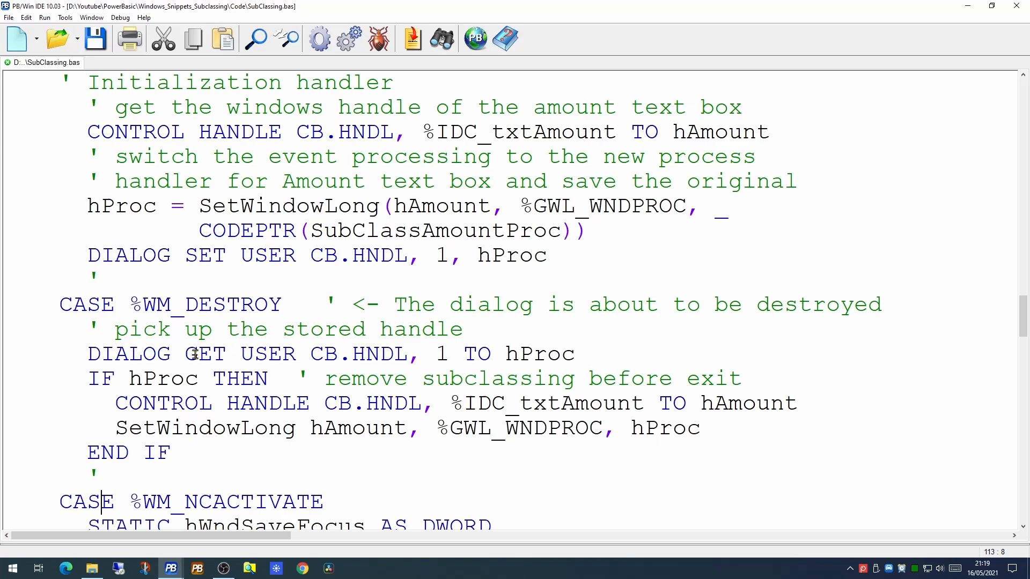
left_click(437, 353)
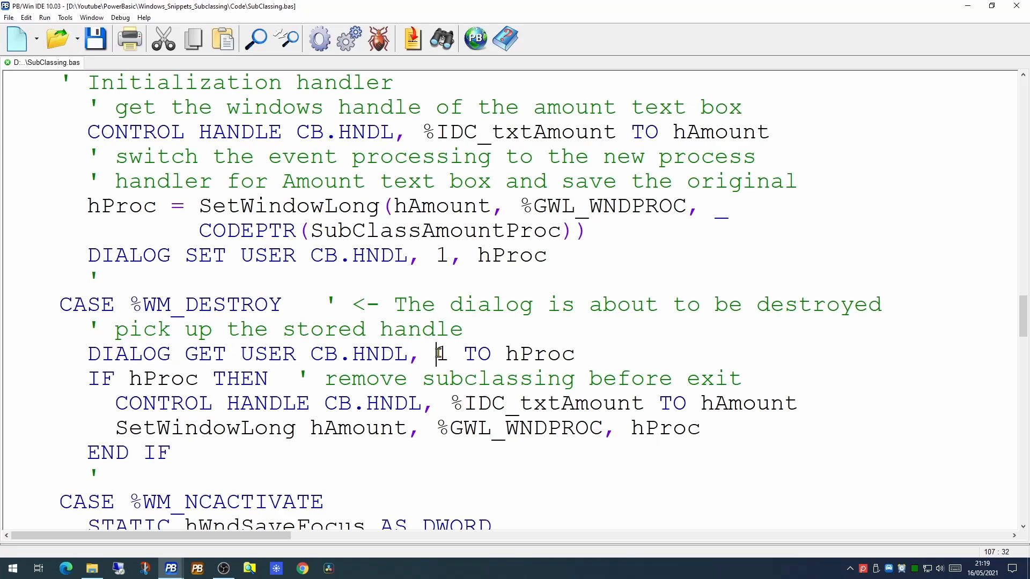
double_click(441, 354)
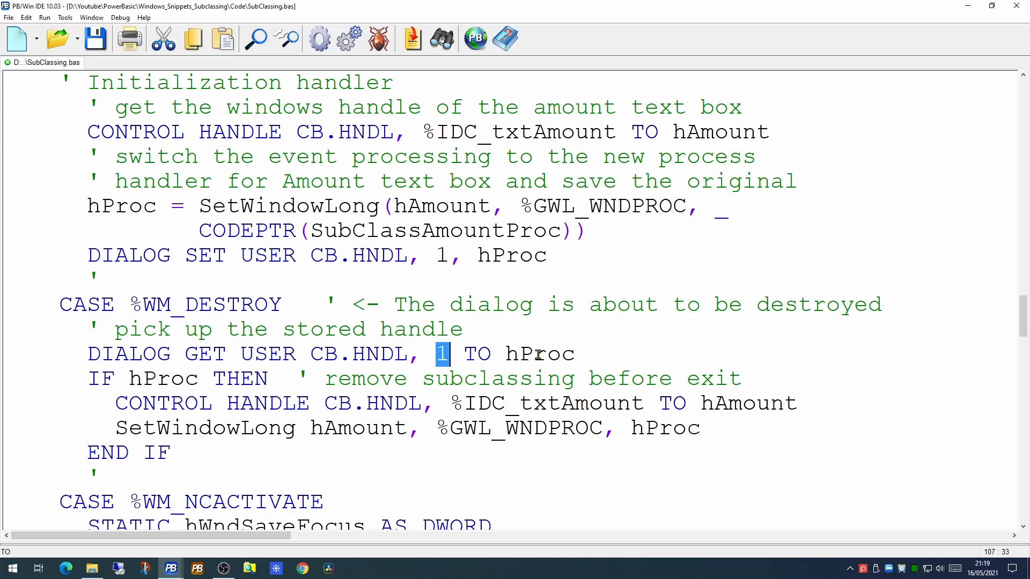
double_click(538, 354)
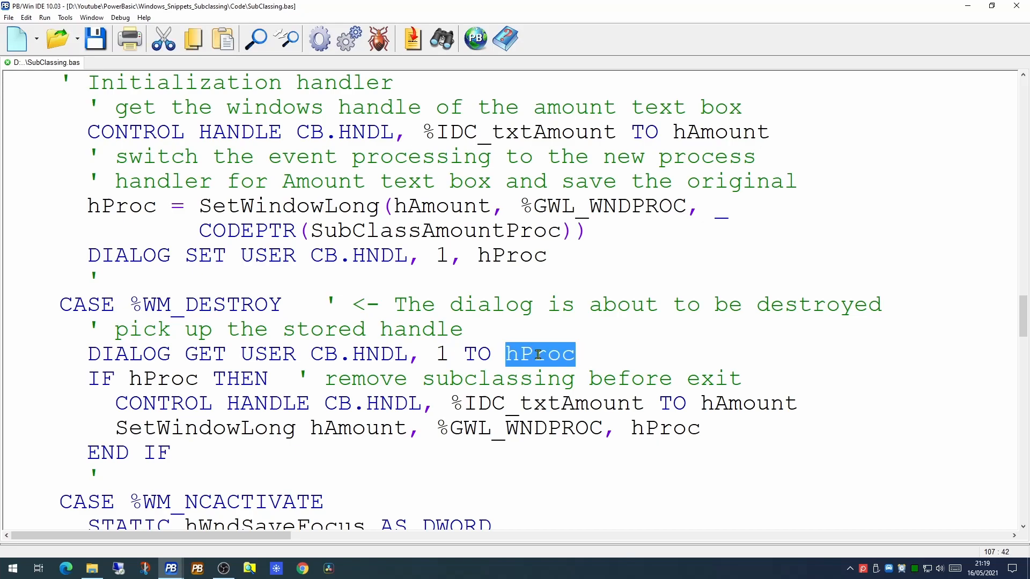
double_click(163, 378)
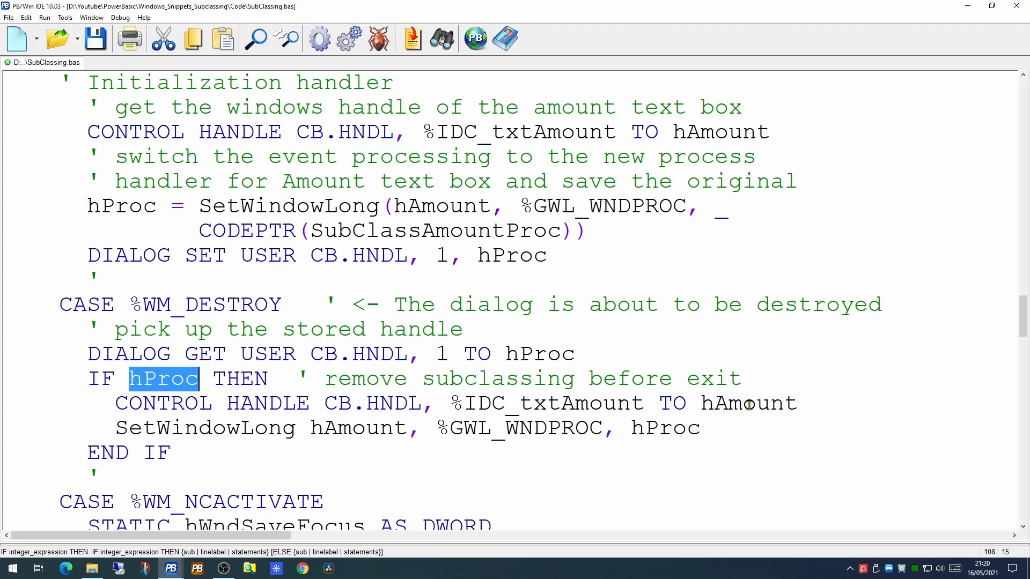
- Restore the Amount box's original handler with SetWindowLong(hAmount, %GWL_WNDPROC, hProc)
double_click(747, 402)
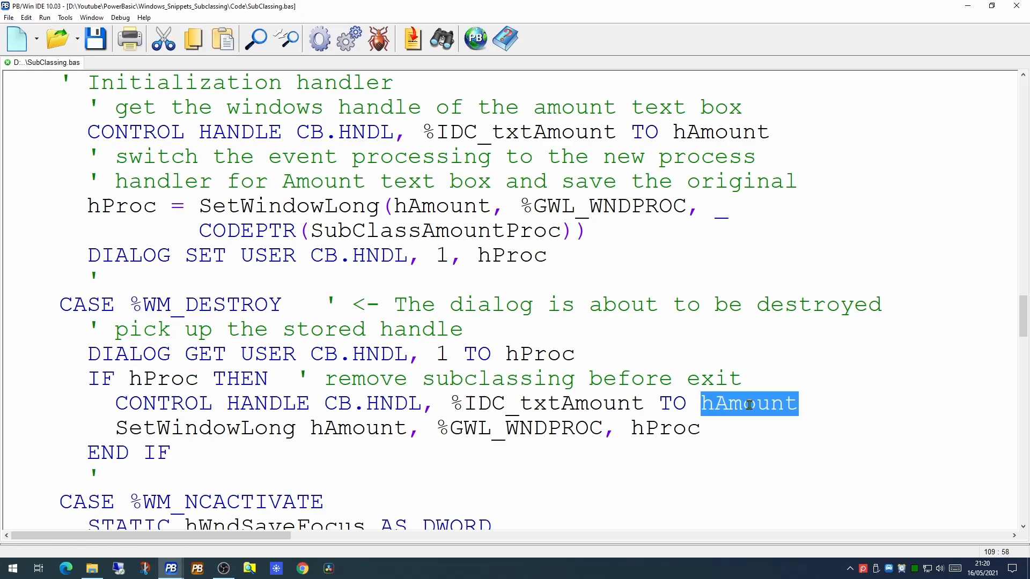
double_click(204, 428)
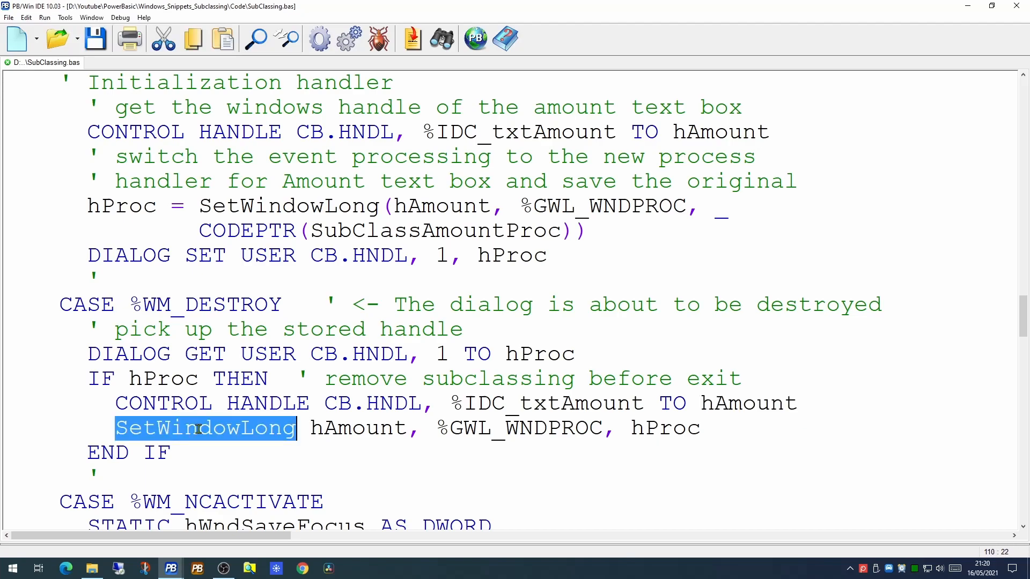
double_click(665, 428)
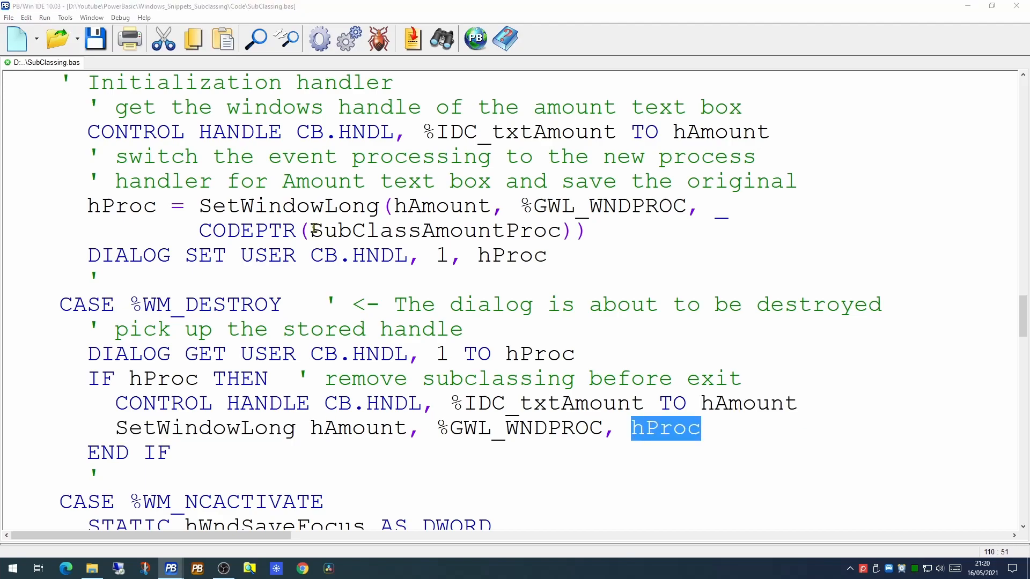
double_click(437, 230)
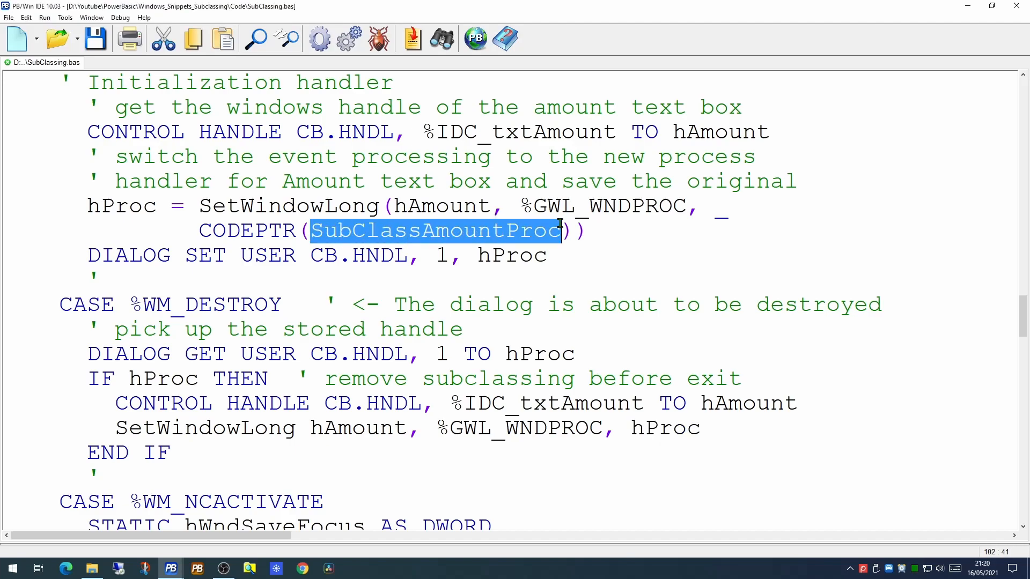
mouse_move(561, 282)
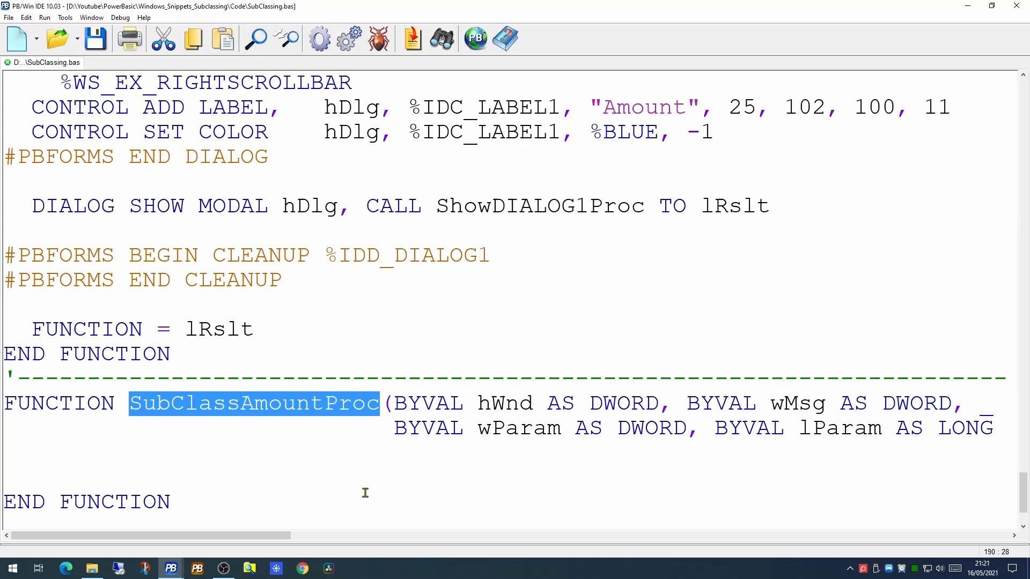
mouse_move(428, 444)
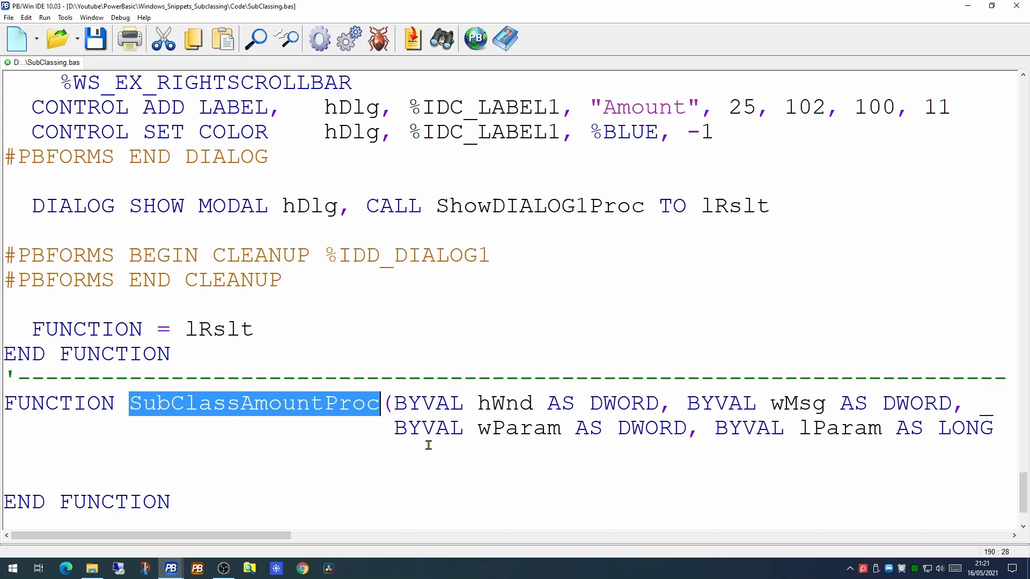
- Give SubClassAmountProc its comment header and LOCAL lRes, hProc AS DWORD, lngCharacter AS LONG
double_click(505, 403)
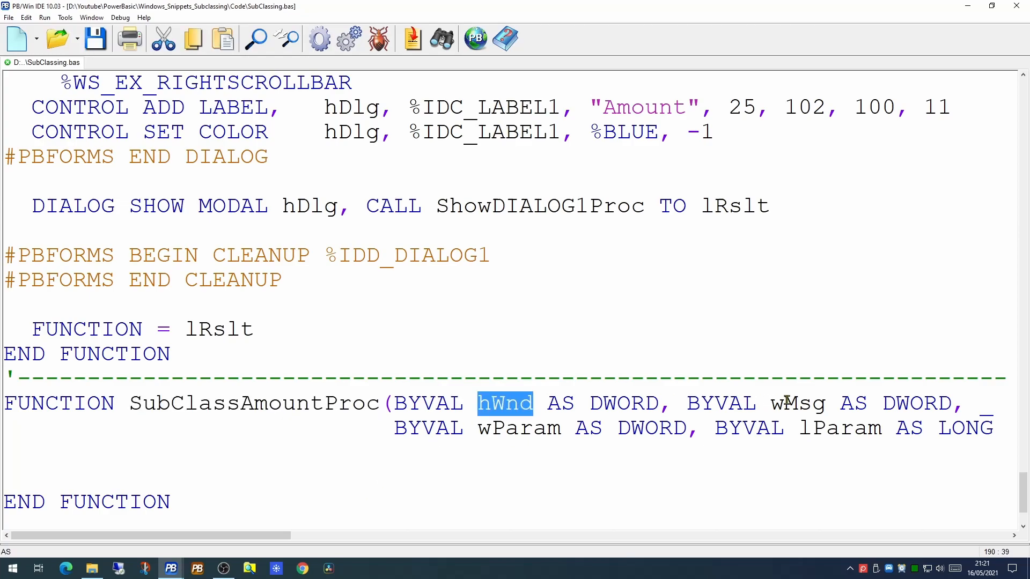
left_click(509, 428)
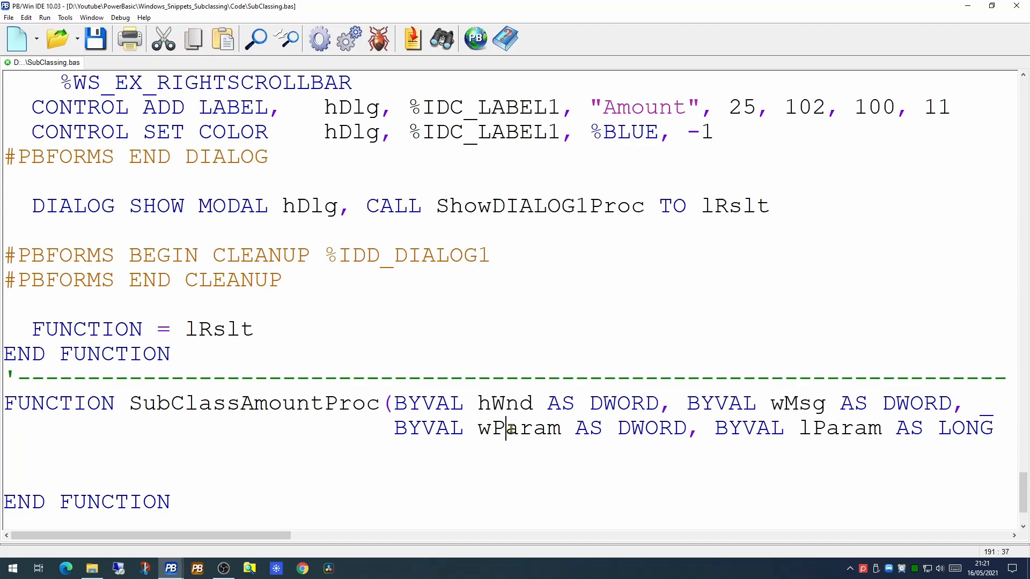
double_click(839, 428)
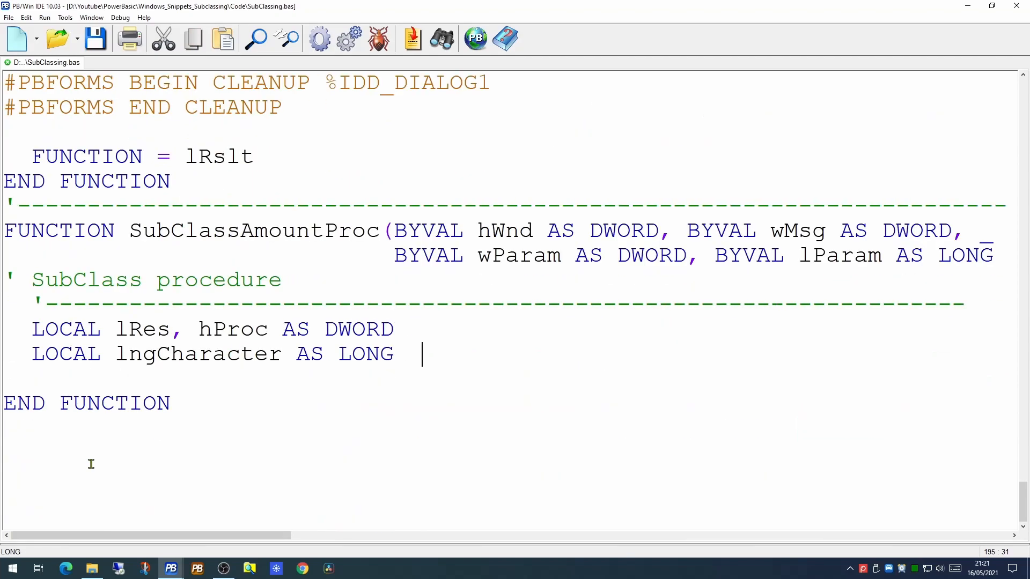
key("Return")
type("'")
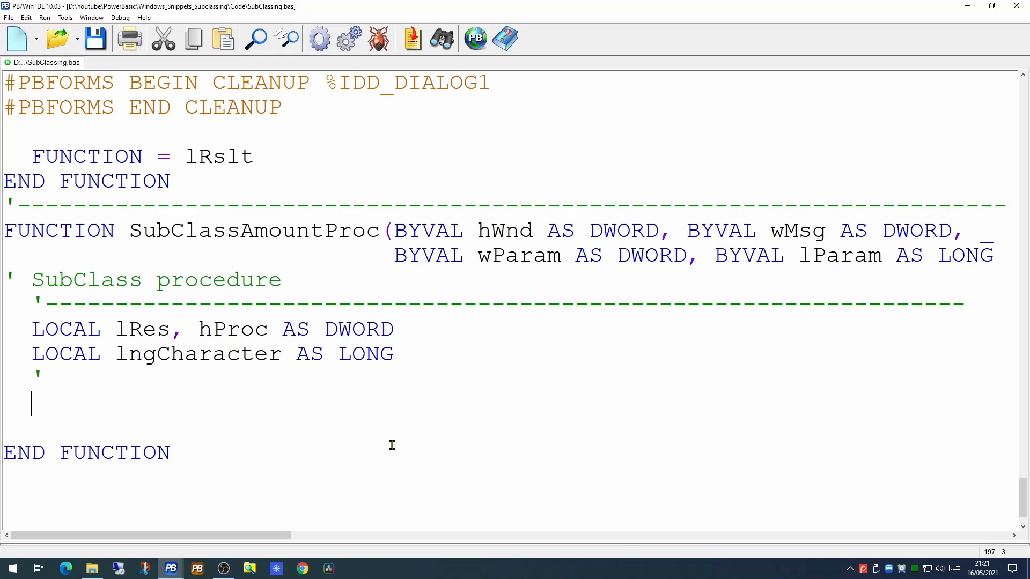
scroll("down", 3)
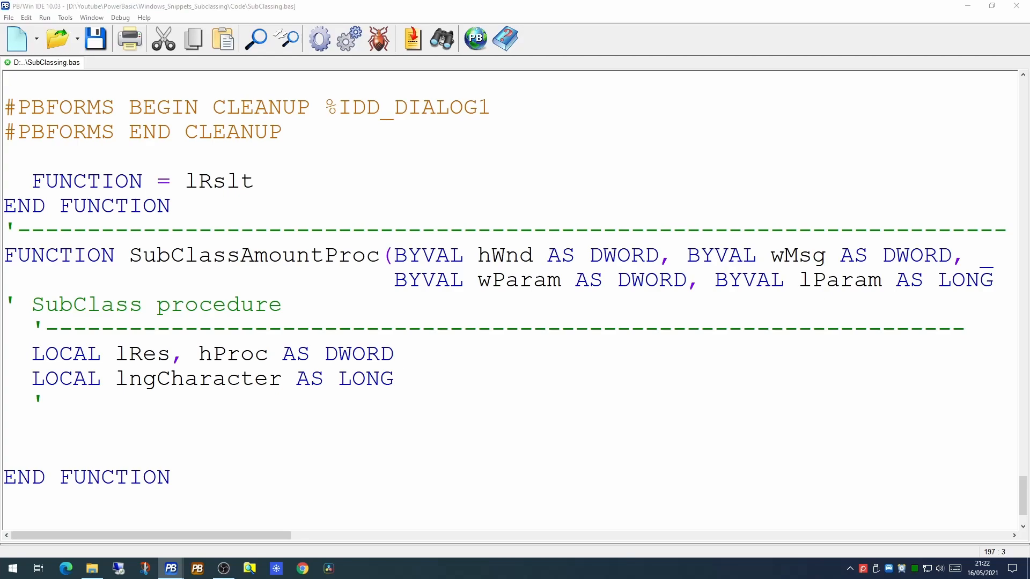
mouse_move(791, 482)
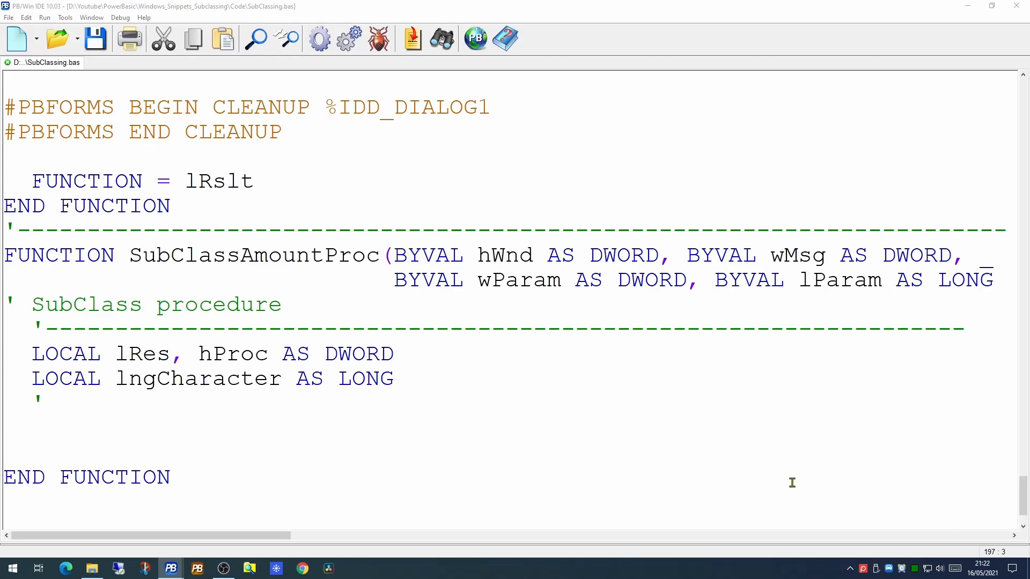
- Add DIALOG GET USER GetParent(hWnd), 1 TO hProc and IF hProc = 0 THEN EXIT FUNCTION
scroll("down", 3)
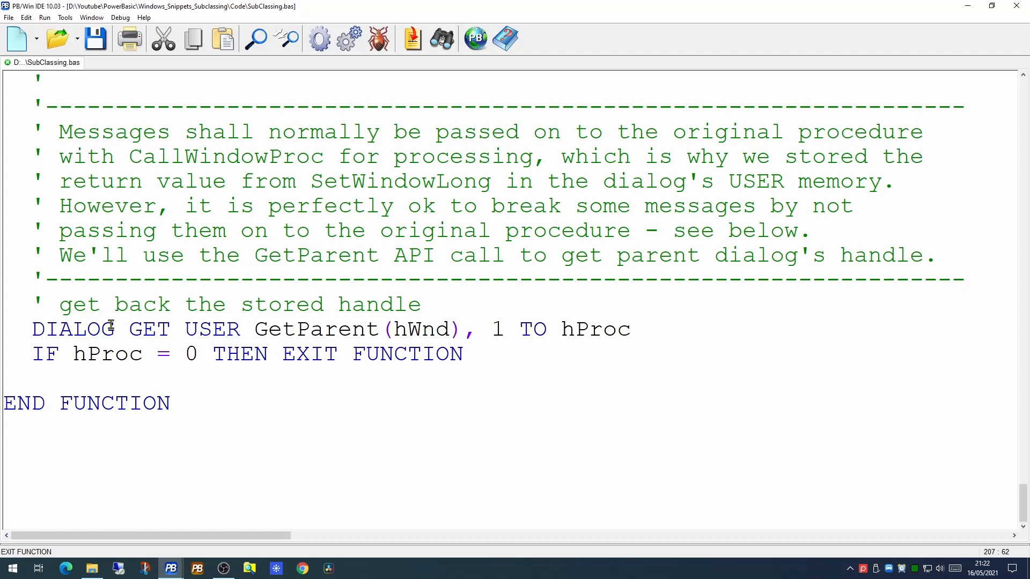
mouse_move(256, 330)
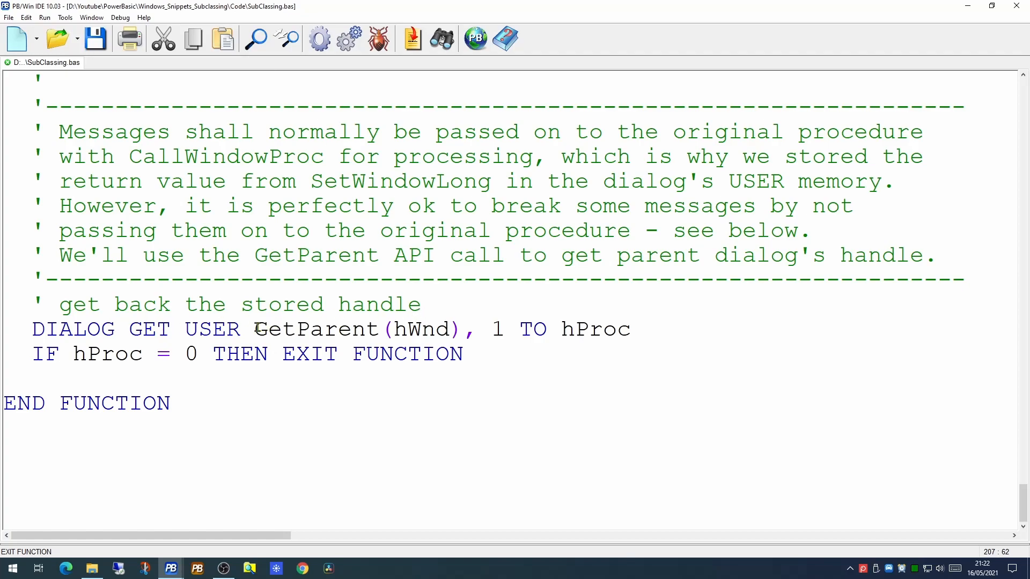
left_click(407, 330)
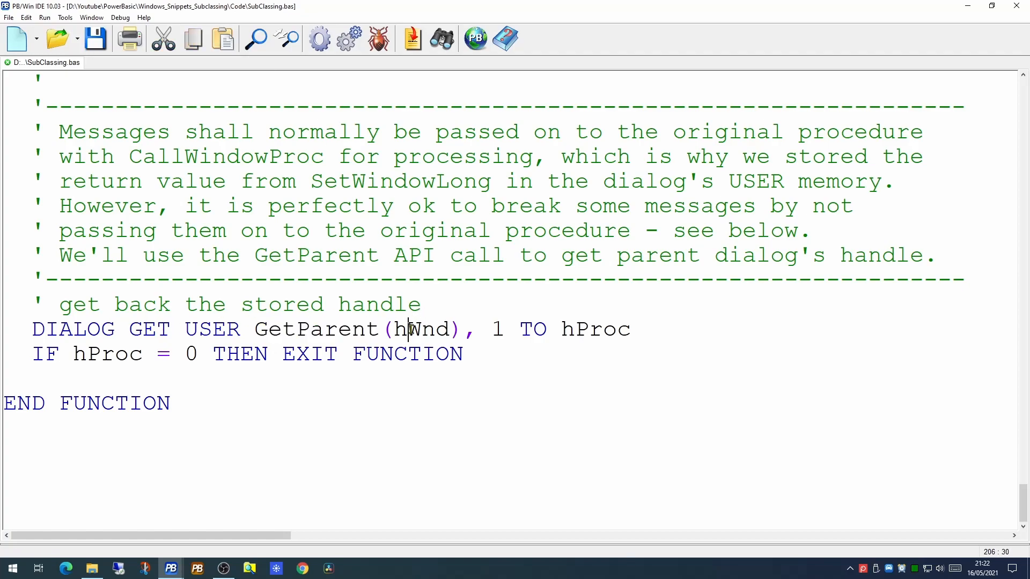
double_click(421, 329)
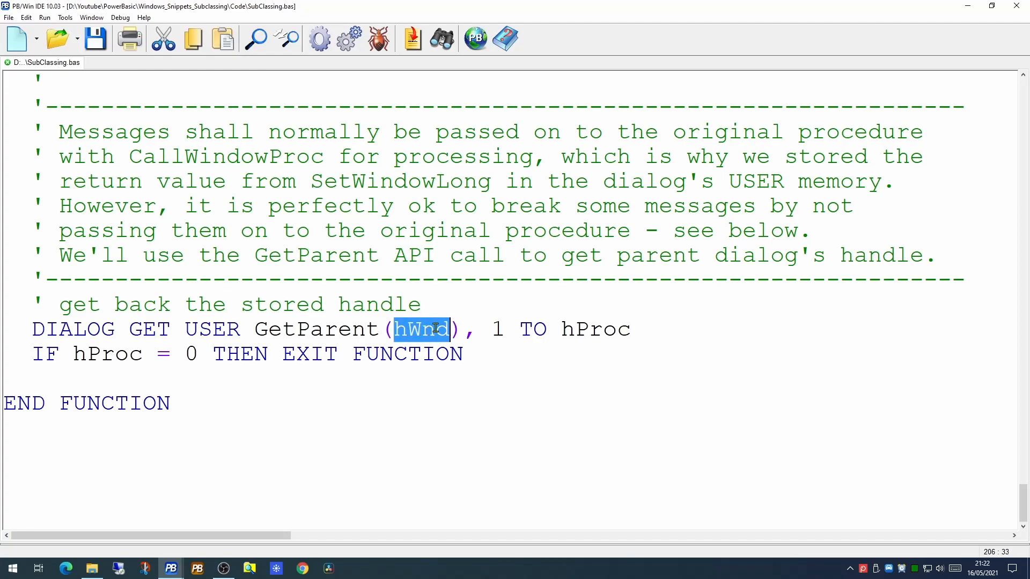
mouse_move(331, 328)
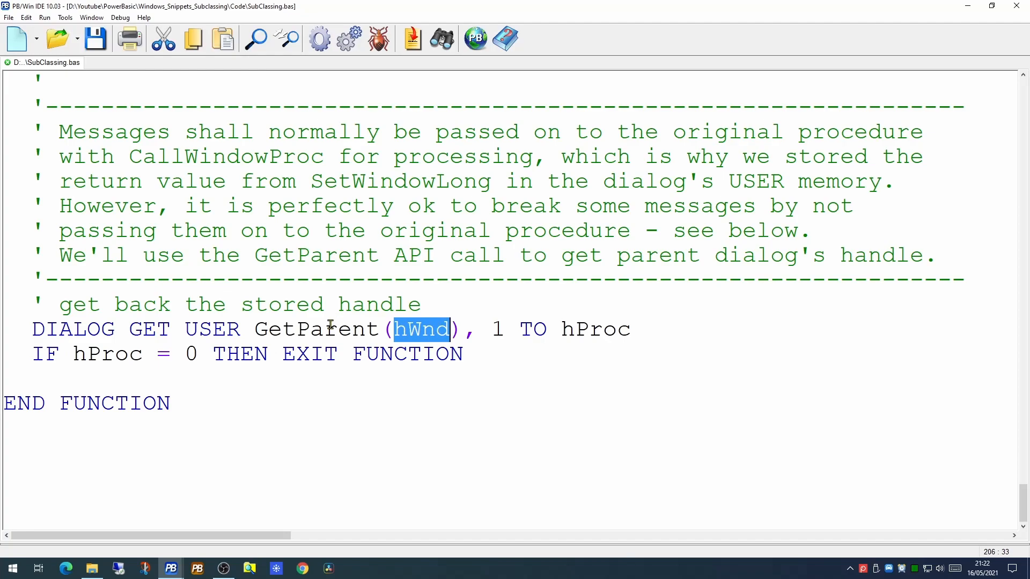
double_click(316, 330)
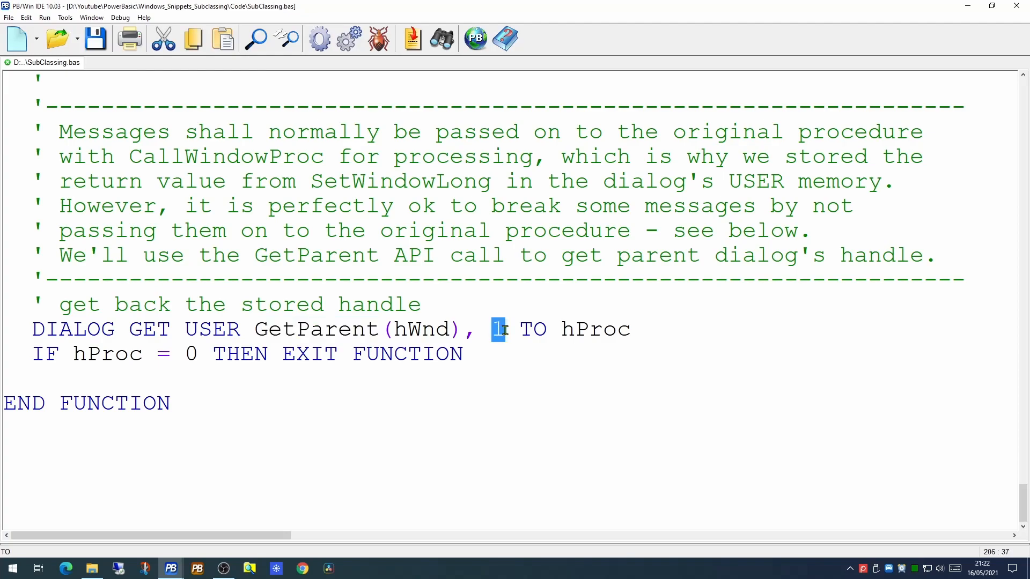
double_click(594, 329)
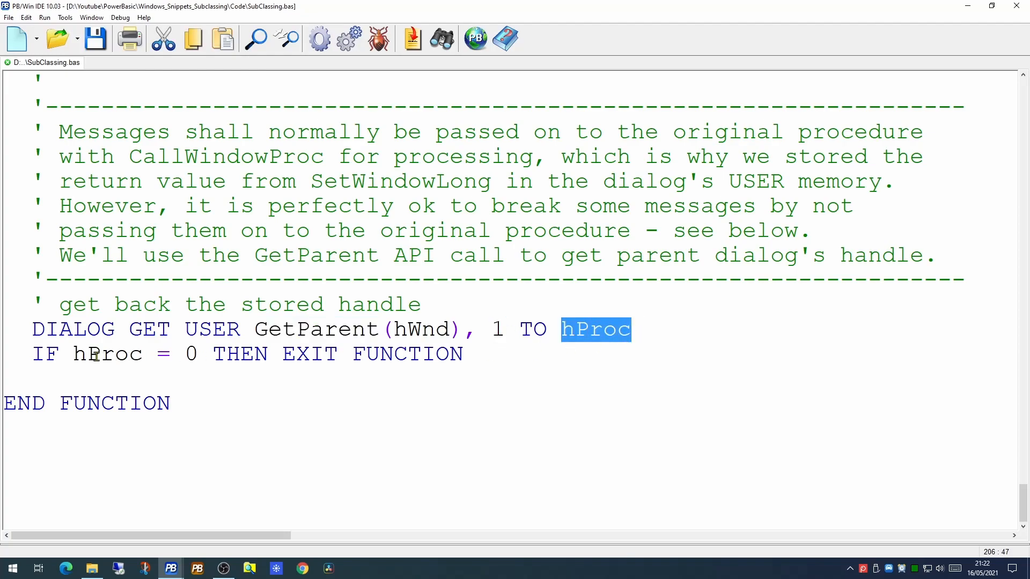
left_click(465, 354)
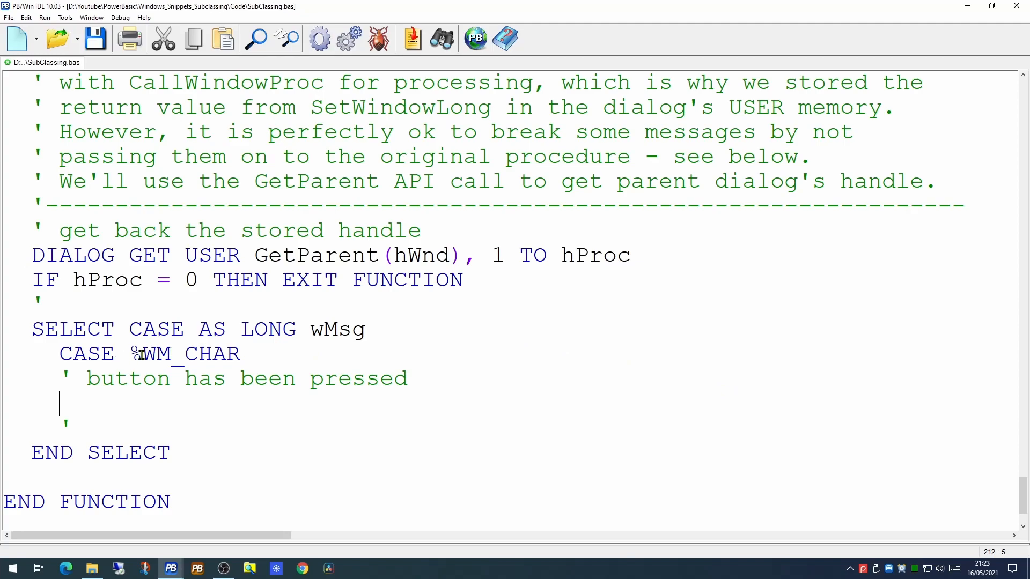
- Add SELECT CASE wMsg with CASE %WM_CHAR setting lngCharacter = LO(BYTE, VkKeyScan(wParam))
double_click(151, 354)
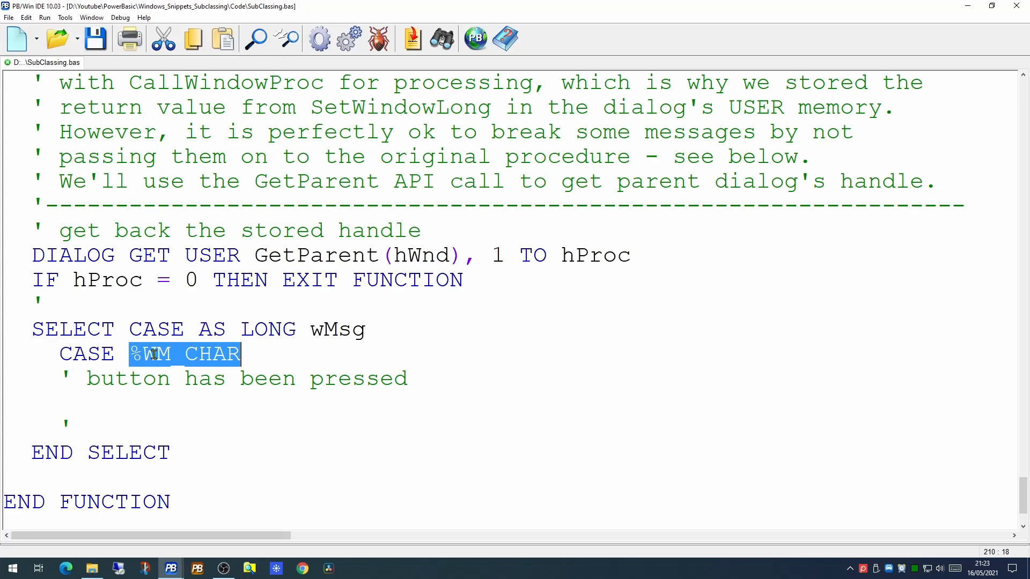
mouse_move(356, 317)
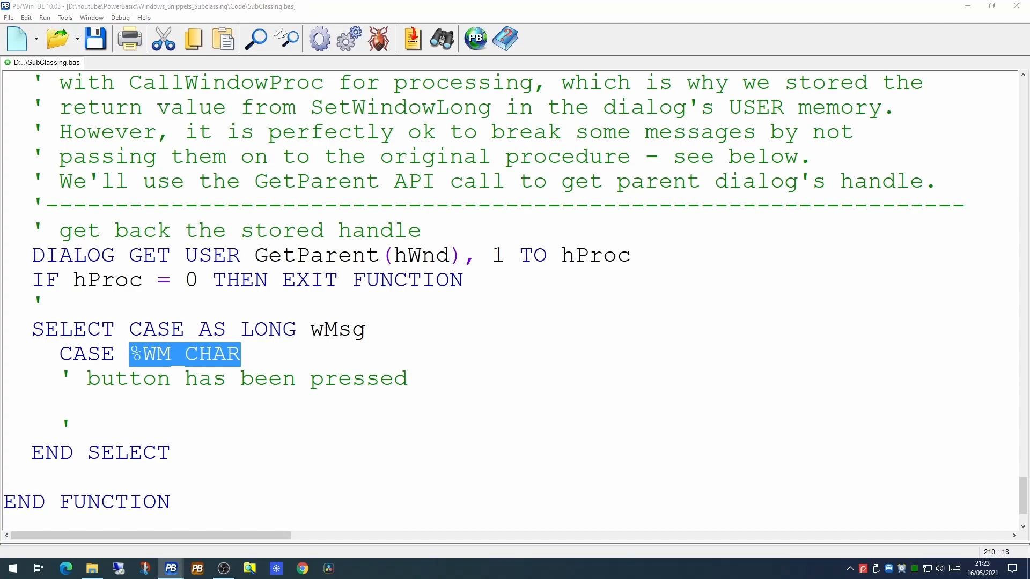
mouse_move(86, 399)
type("lngCharacter = LO(BYTE, VkKeyScan(wParam))")
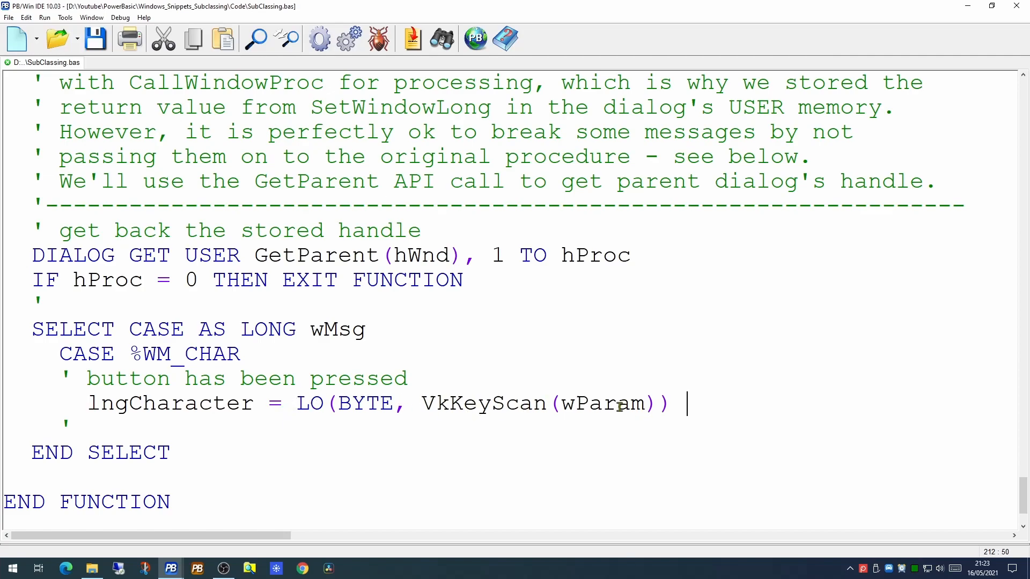
double_click(600, 403)
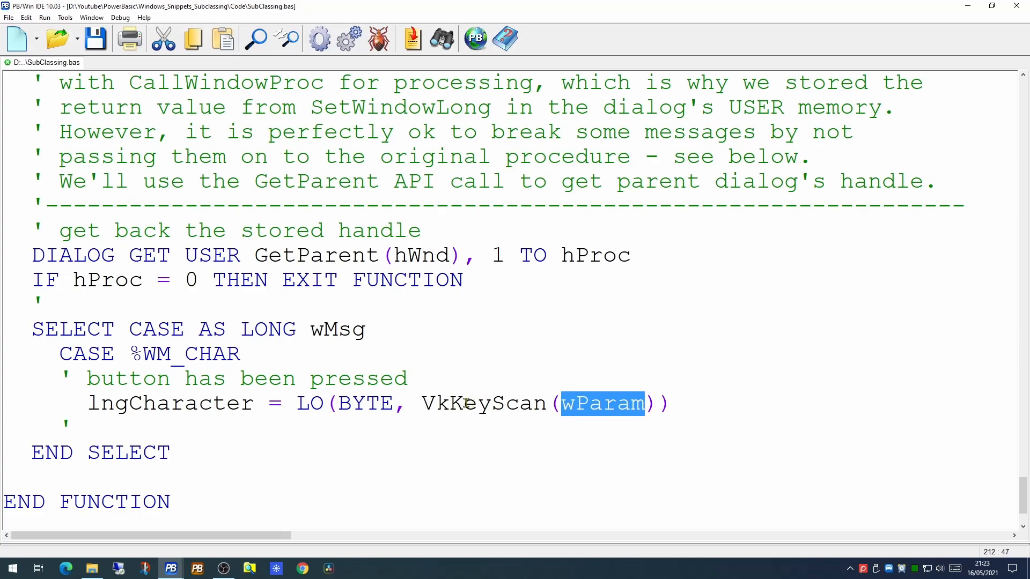
double_click(483, 402)
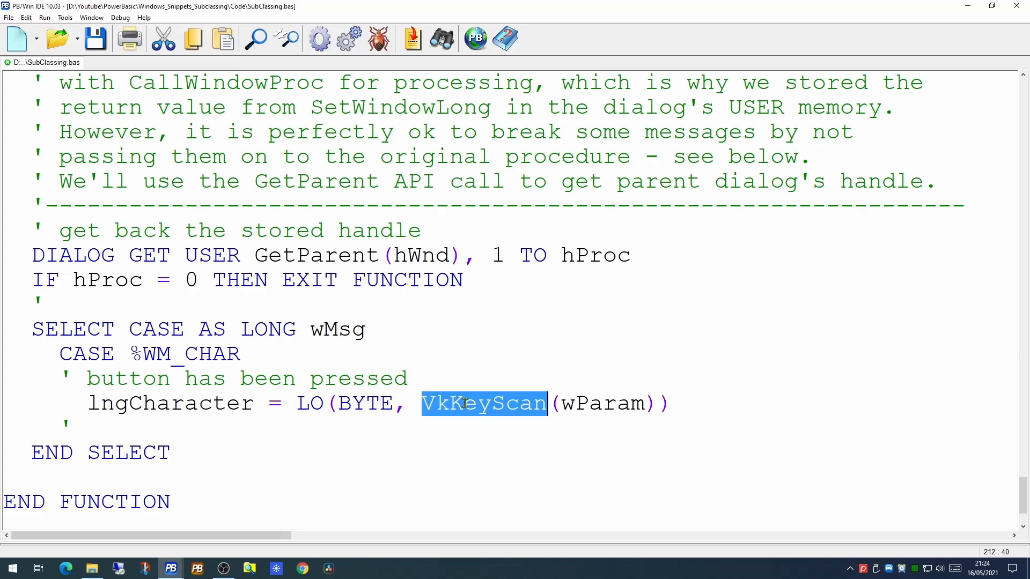
mouse_move(297, 402)
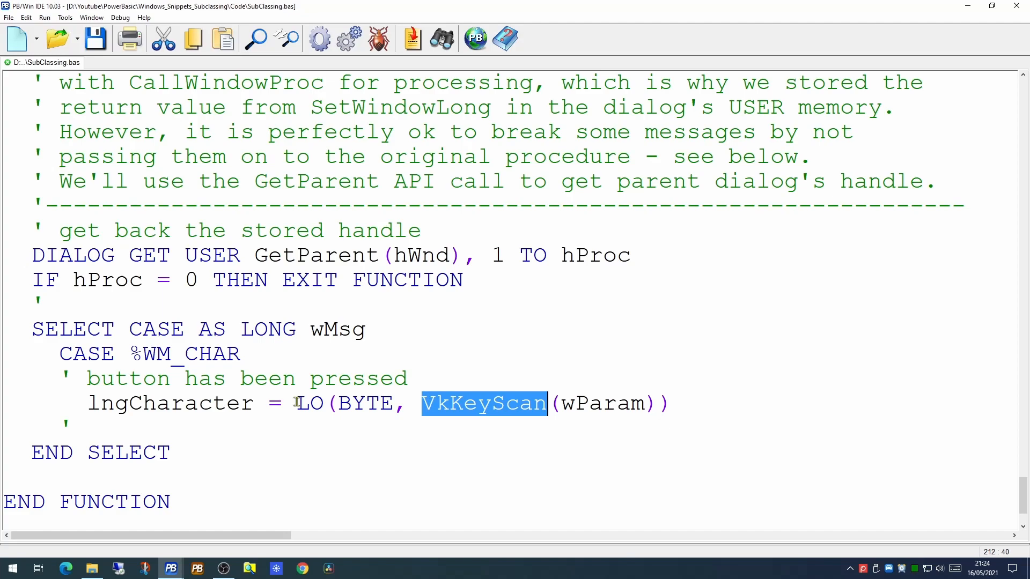
double_click(309, 403)
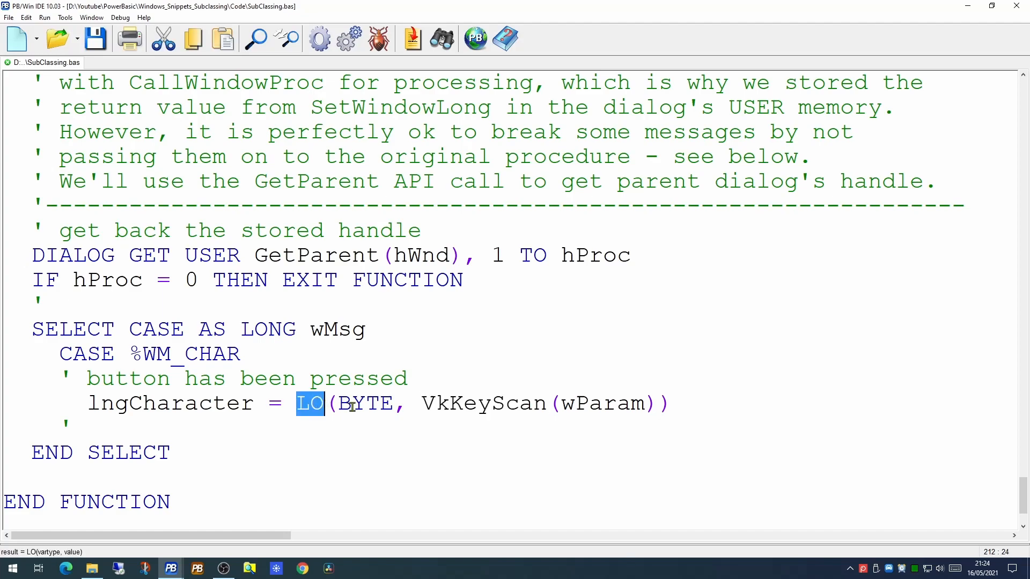
left_click(686, 403)
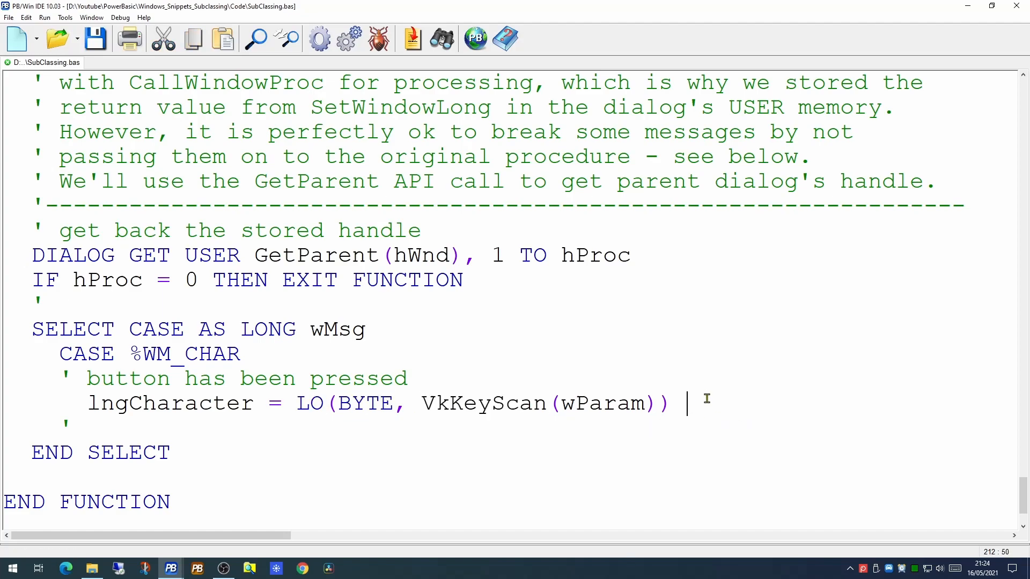
key("Return")
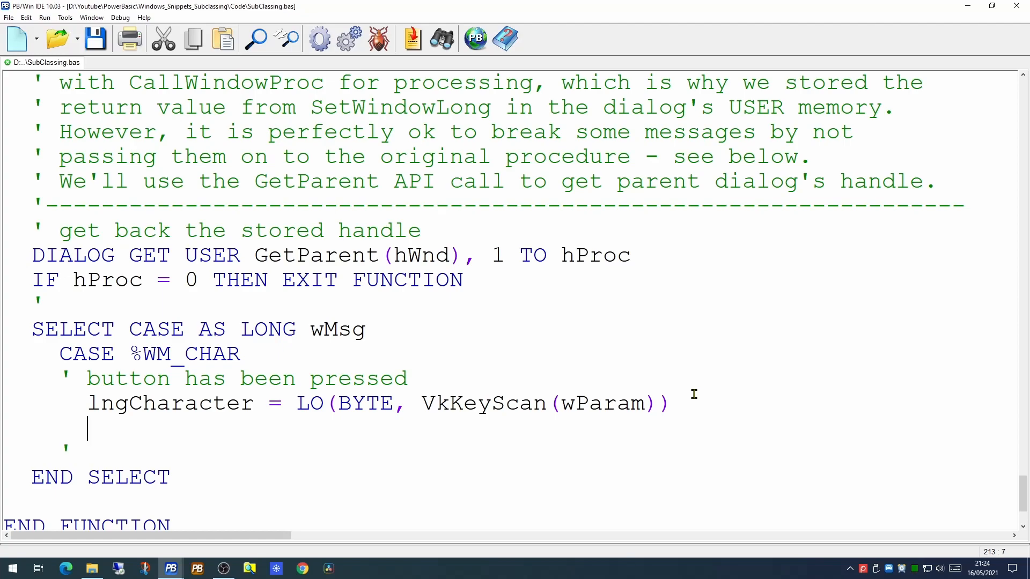
- Add a nested SELECT CASE lngCharacter allowing CASE 48 TO 57 with a CASE ELSE branch
type("SELECT CASE lngCharacter")
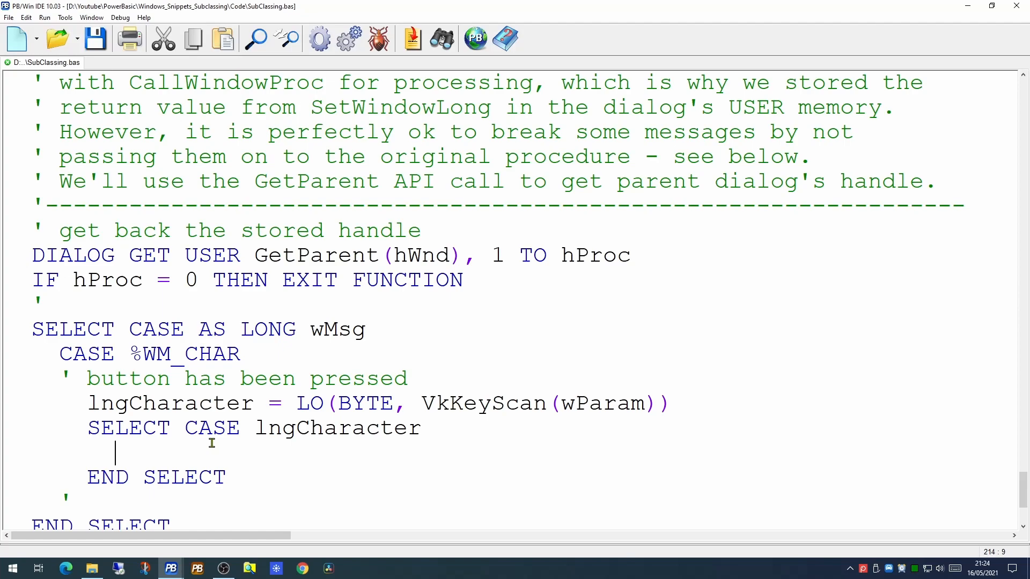
type("CASE 48 TO 57")
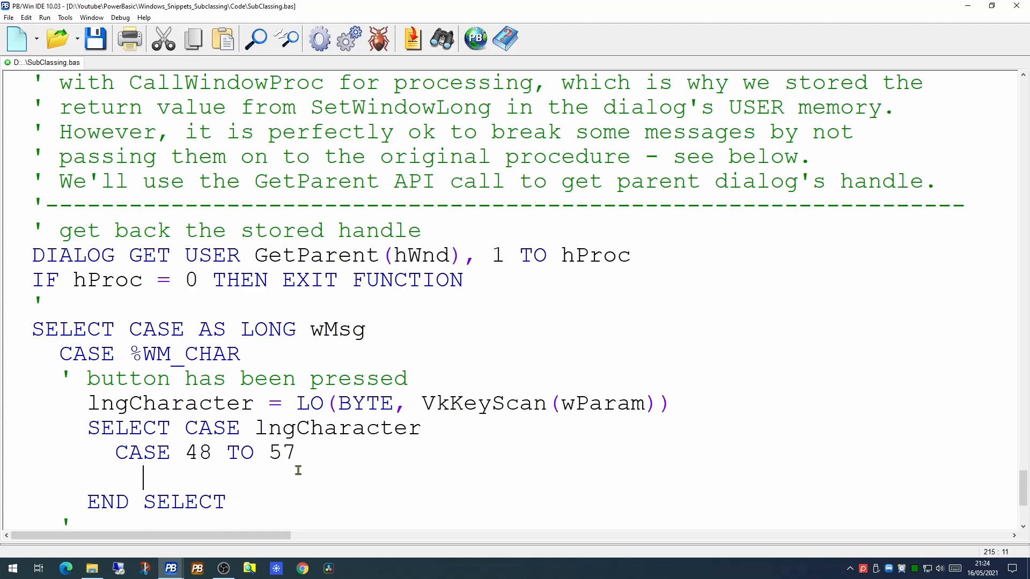
scroll("down", 3)
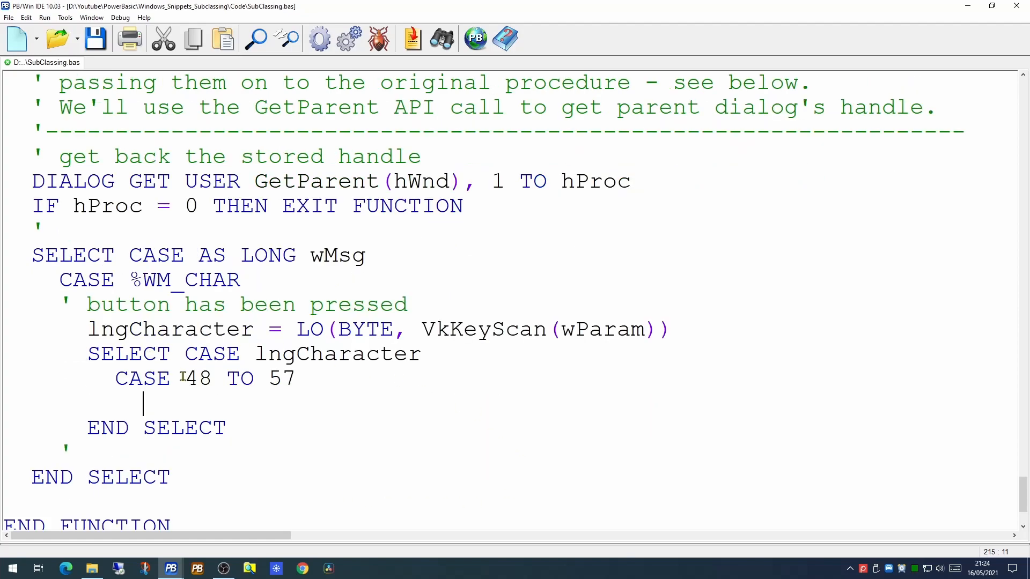
mouse_move(261, 414)
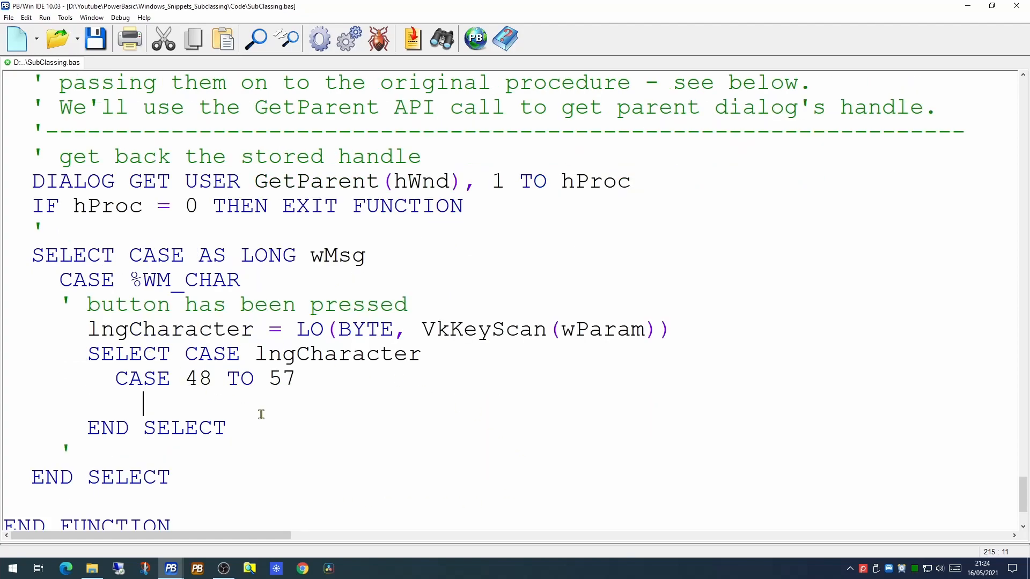
type("c")
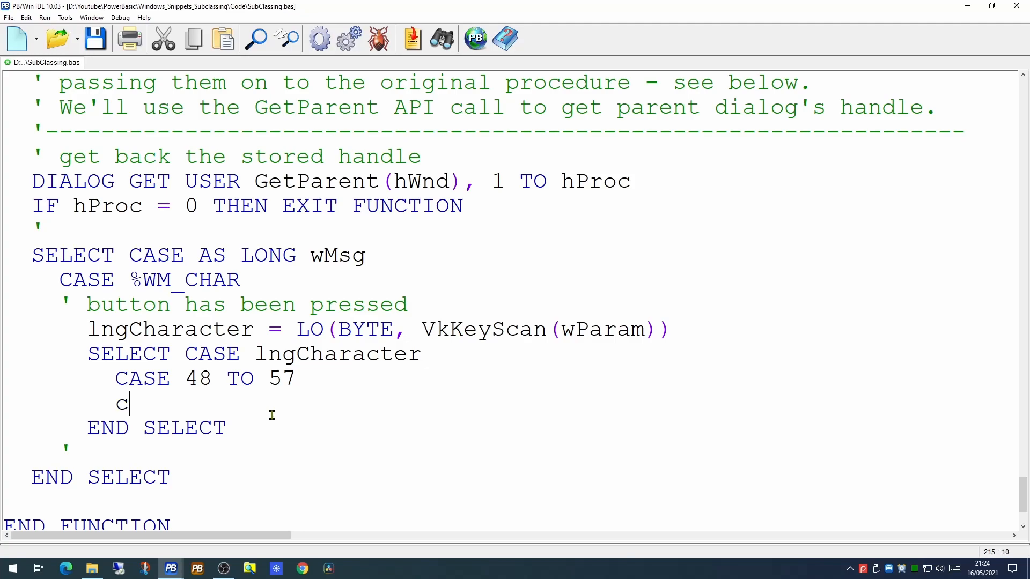
type("ASE")
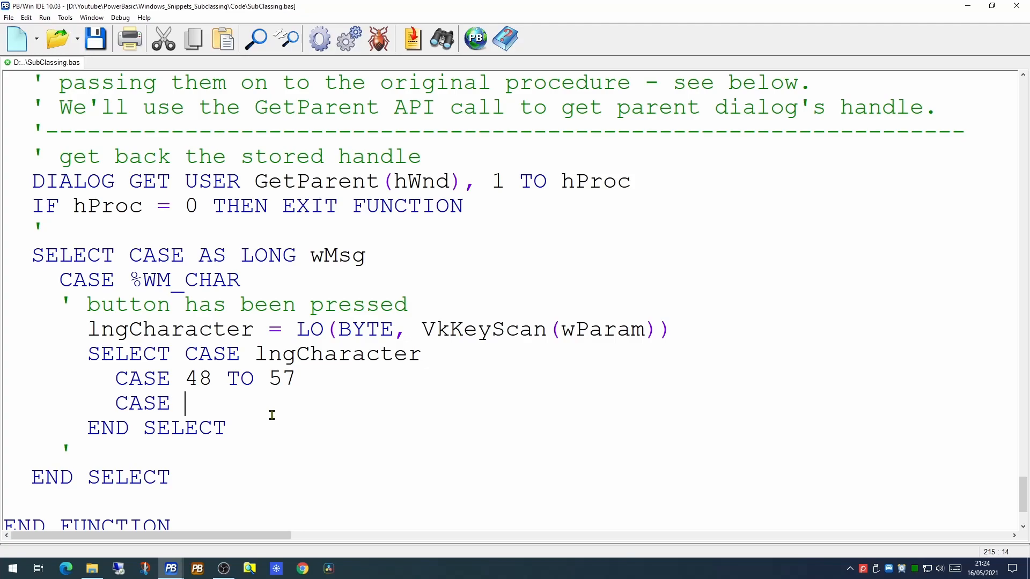
type("ELSE")
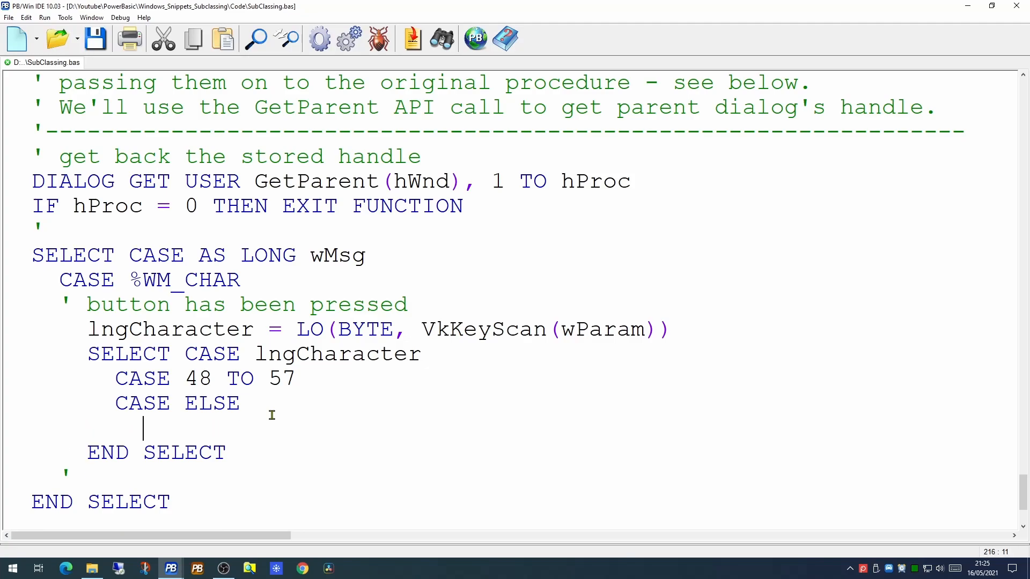
mouse_move(293, 457)
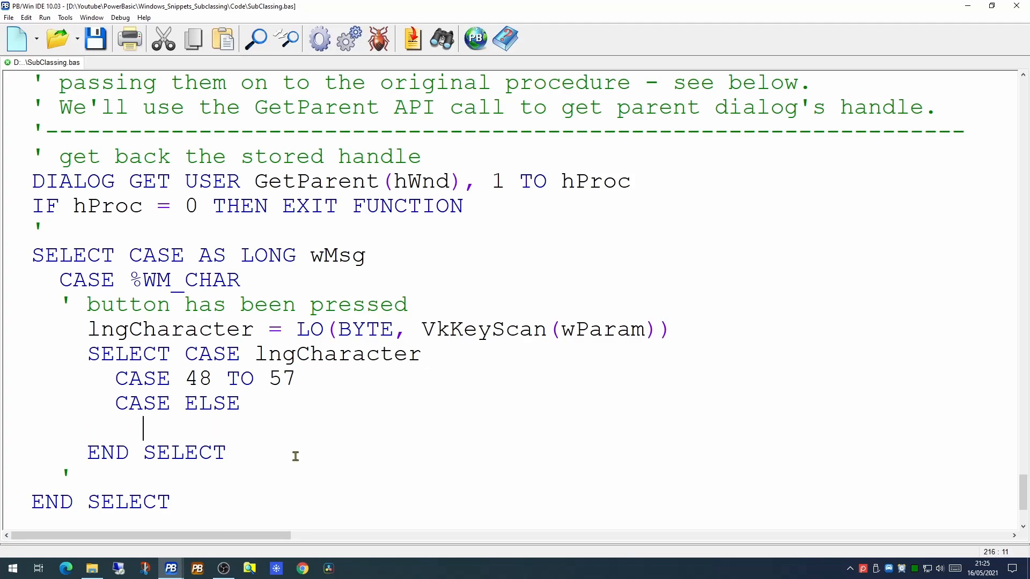
- Make CASE ELSE show MSGBOX FORMAT$(lngCharacter) and exit, continuing below END SELECT
type("MSGBOX FORMAT$(lngCharacter)")
type("EXIT FUNCTION")
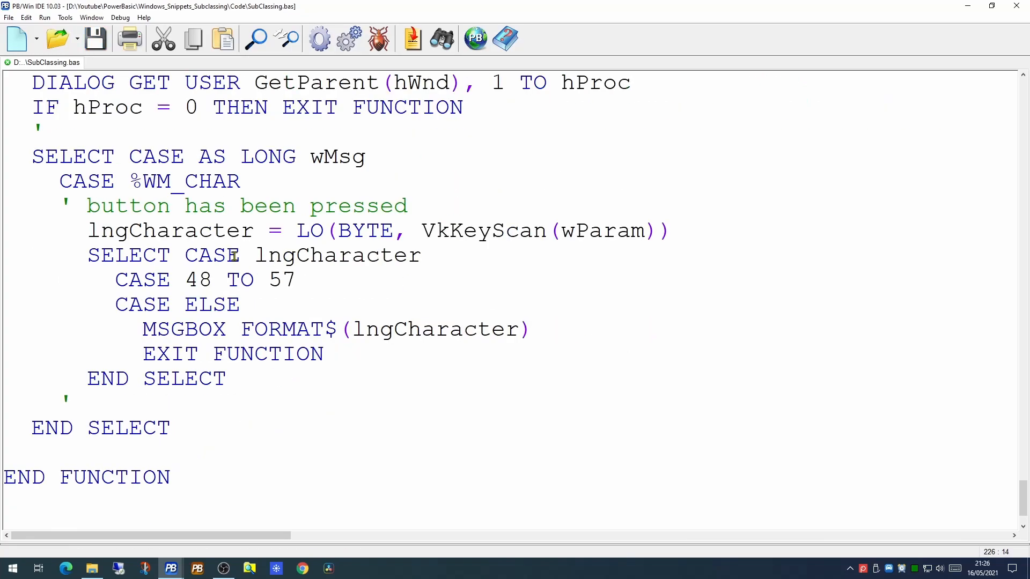
left_click(185, 279)
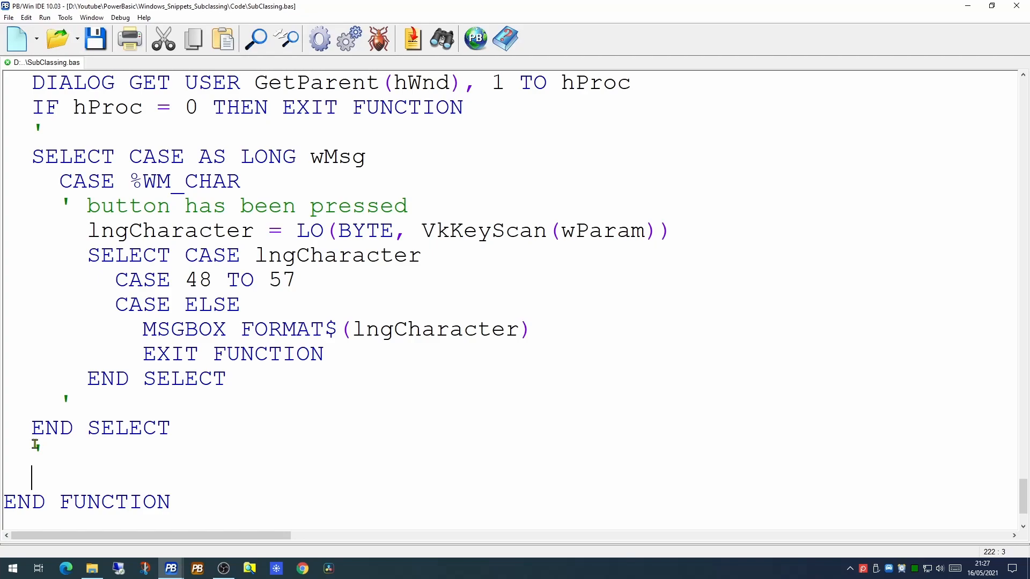
- End SubClassAmountProc with FUNCTION = CallWindowProc(hProc, hWnd, wMsg, wParam, lParam), then compile and run
type("'")
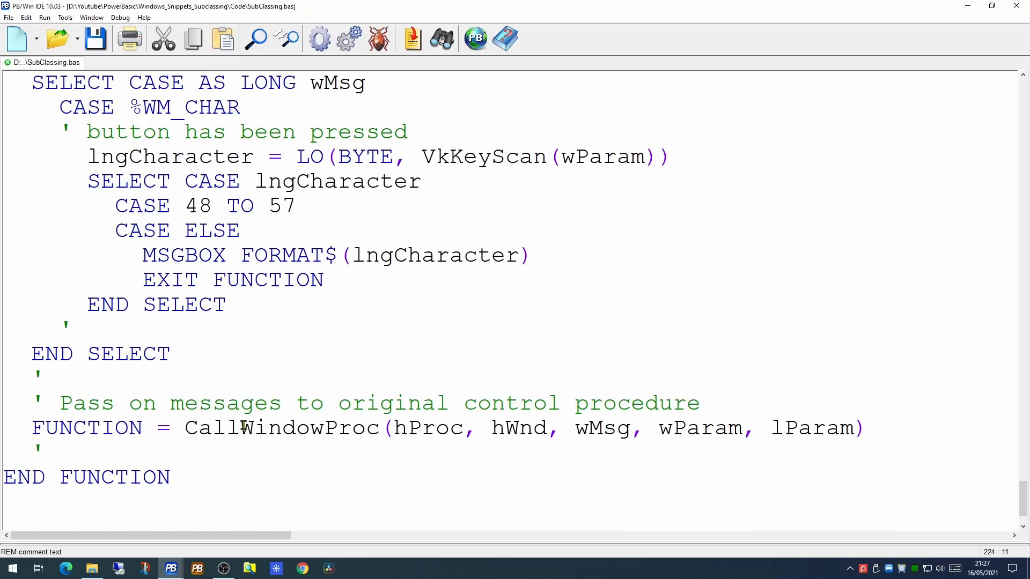
double_click(281, 427)
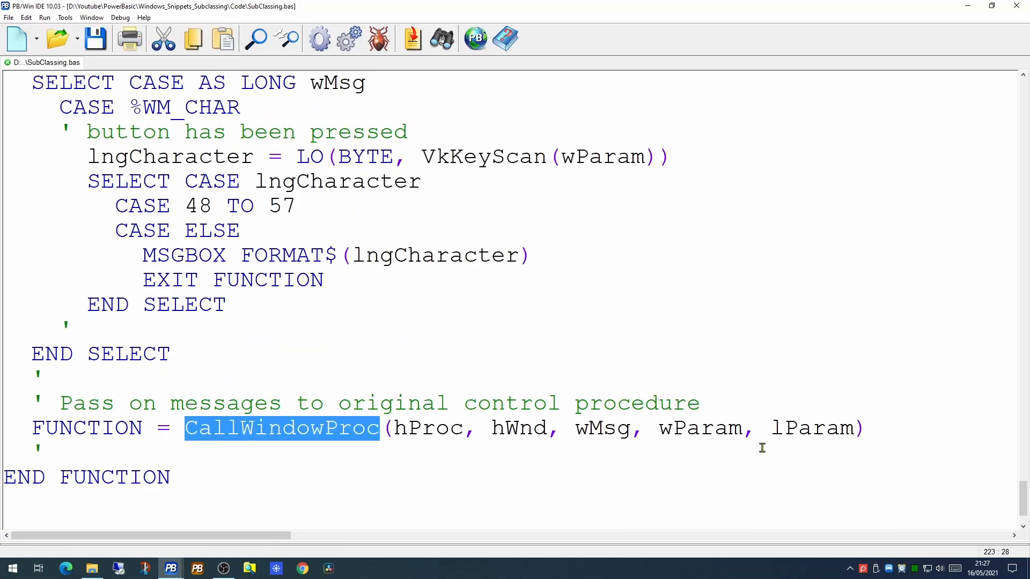
double_click(428, 428)
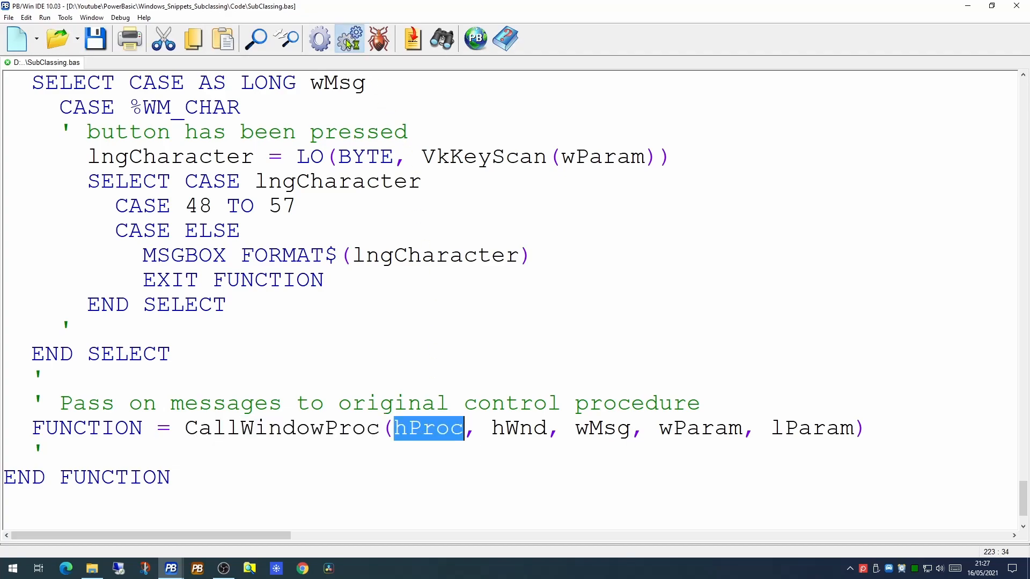
left_click(46, 18)
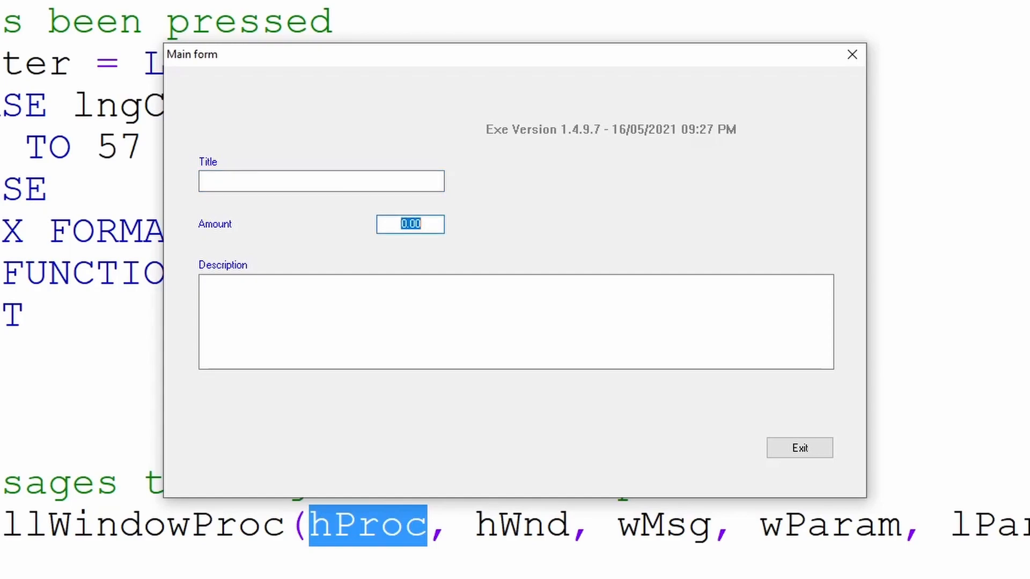
type("012")
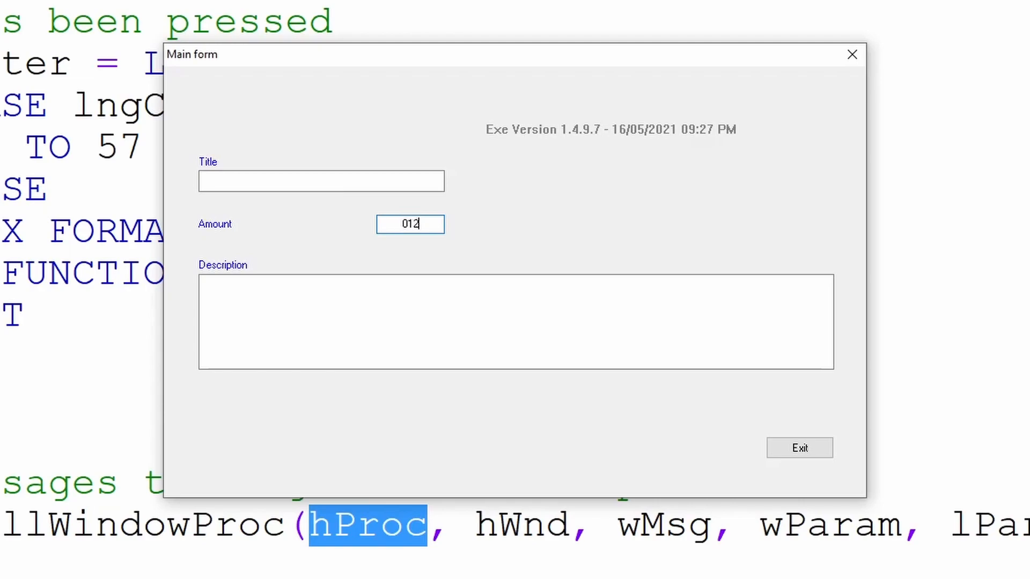
type("3456")
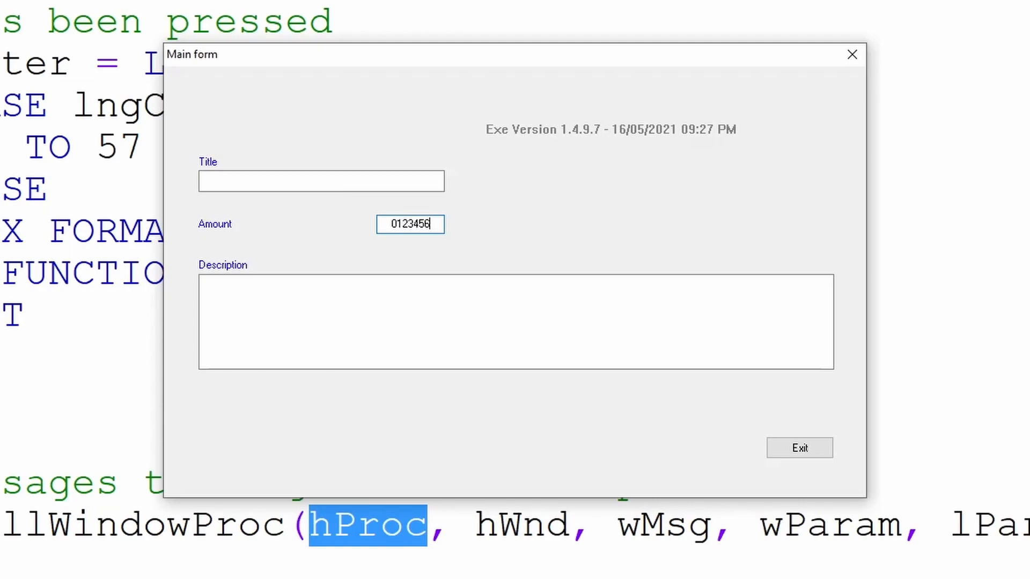
type("789")
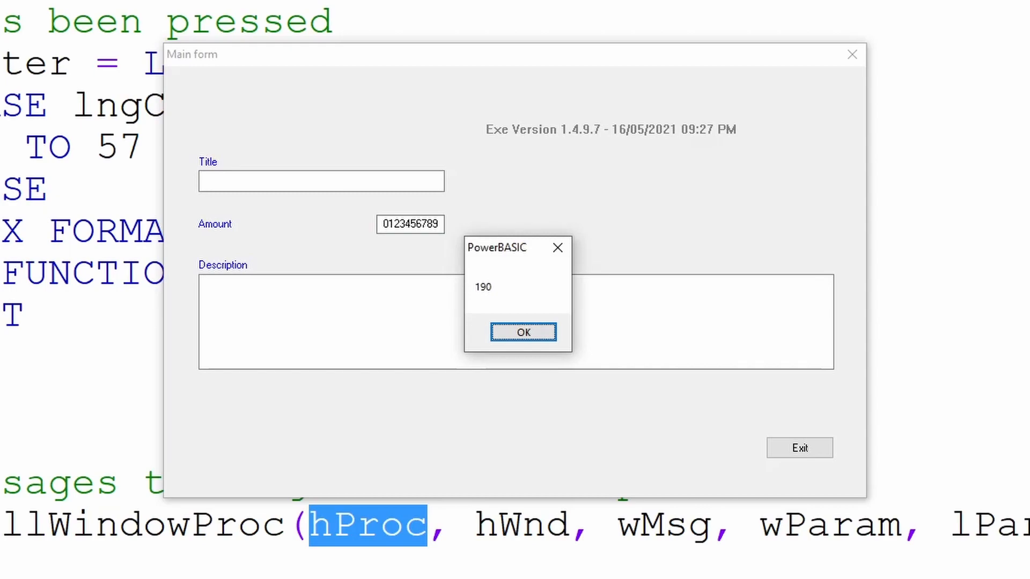
mouse_move(481, 303)
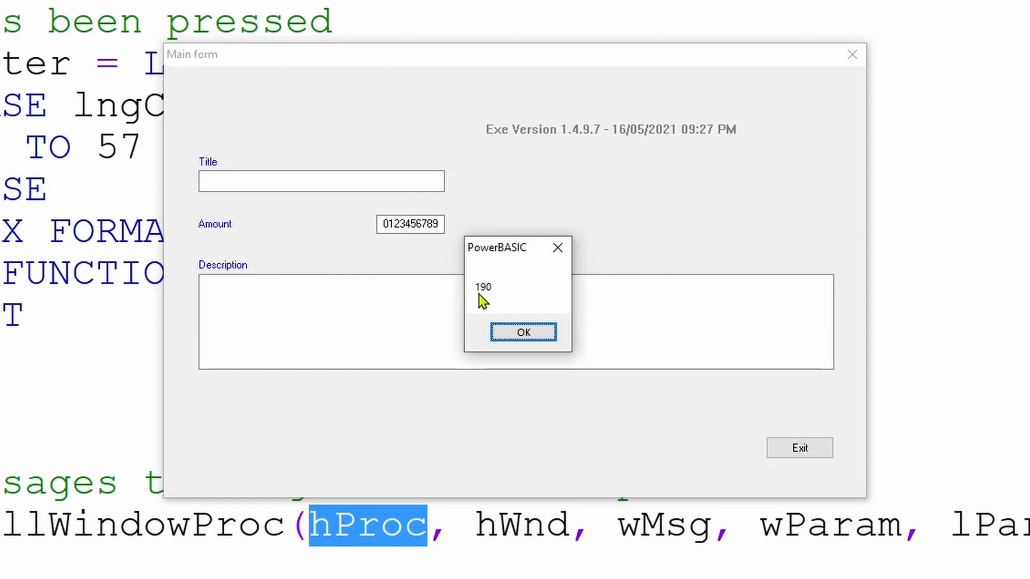
left_click(522, 333)
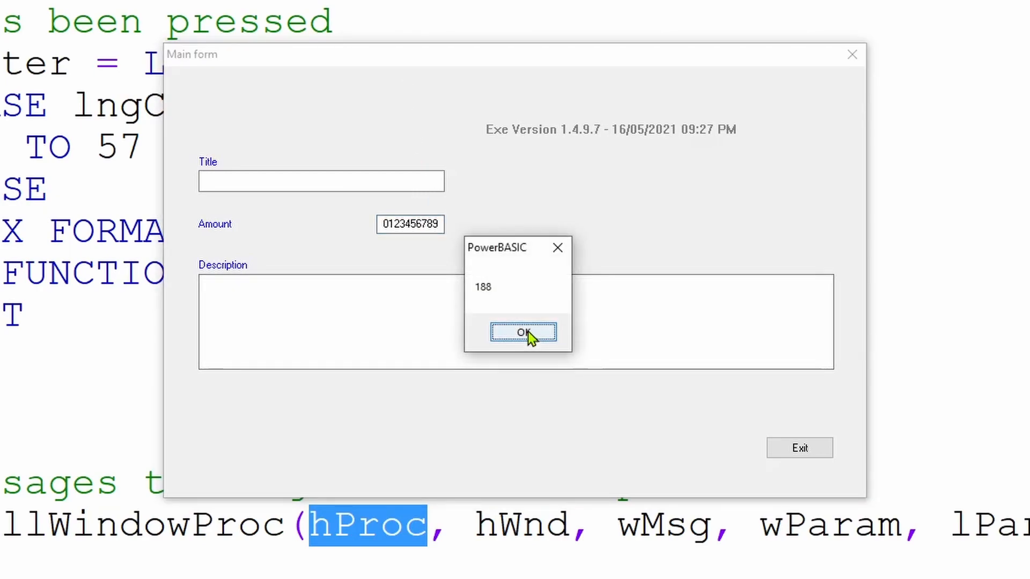
left_click(522, 332)
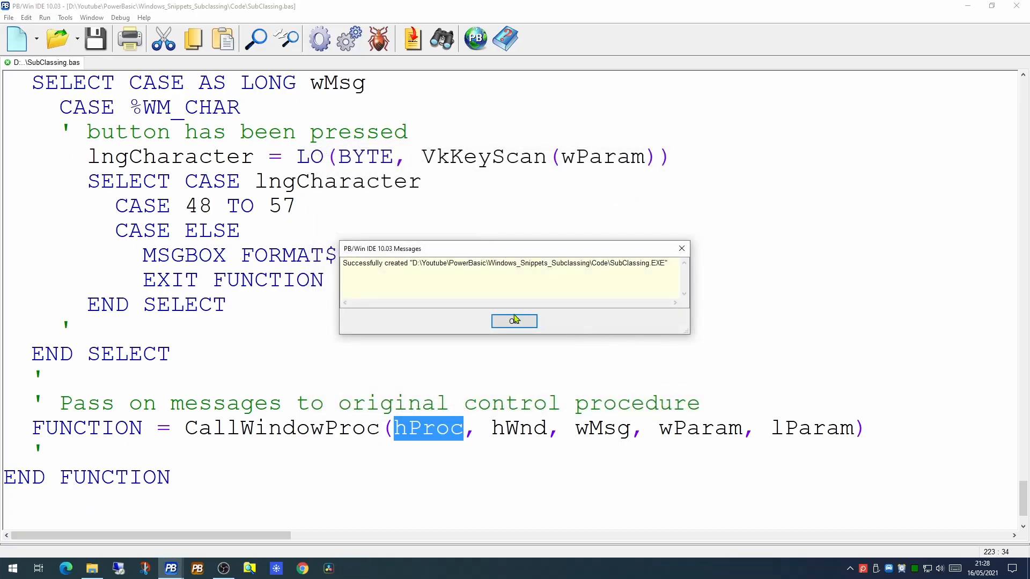
- Acknowledge the build, enter 56.90 in Amount, dismiss the code 84 message and close the form
left_click(514, 321)
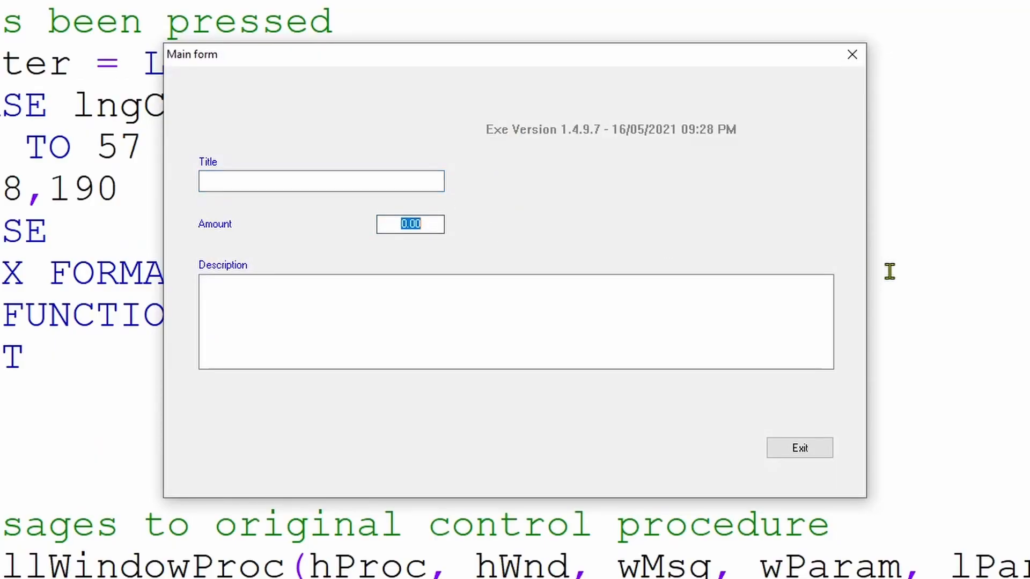
type("56")
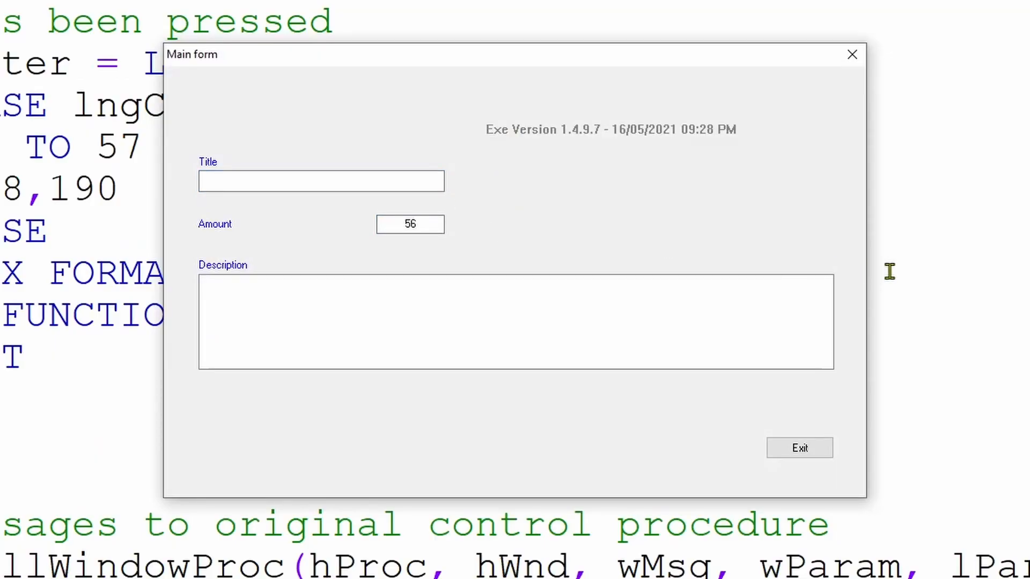
type(".90")
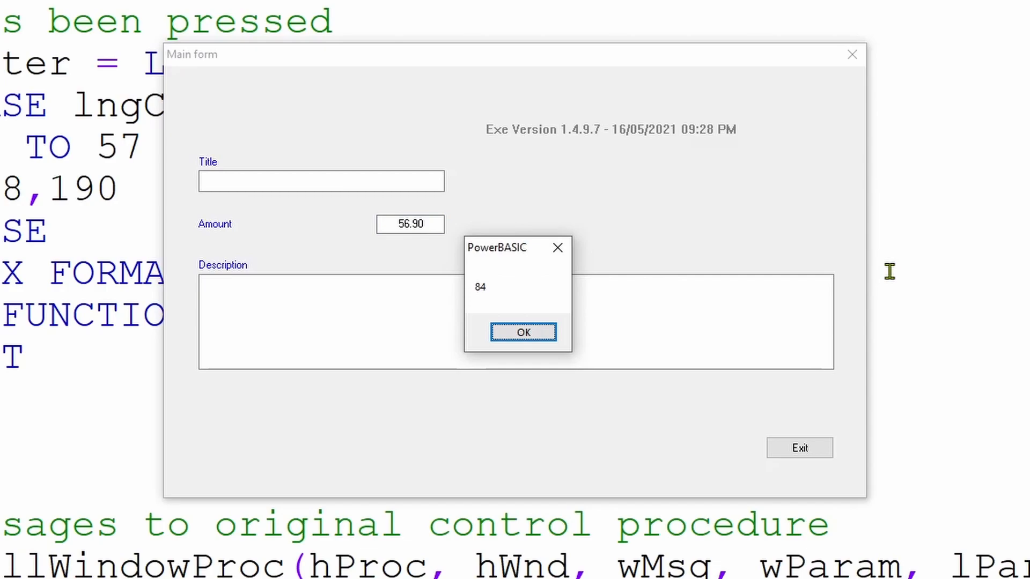
left_click(523, 332)
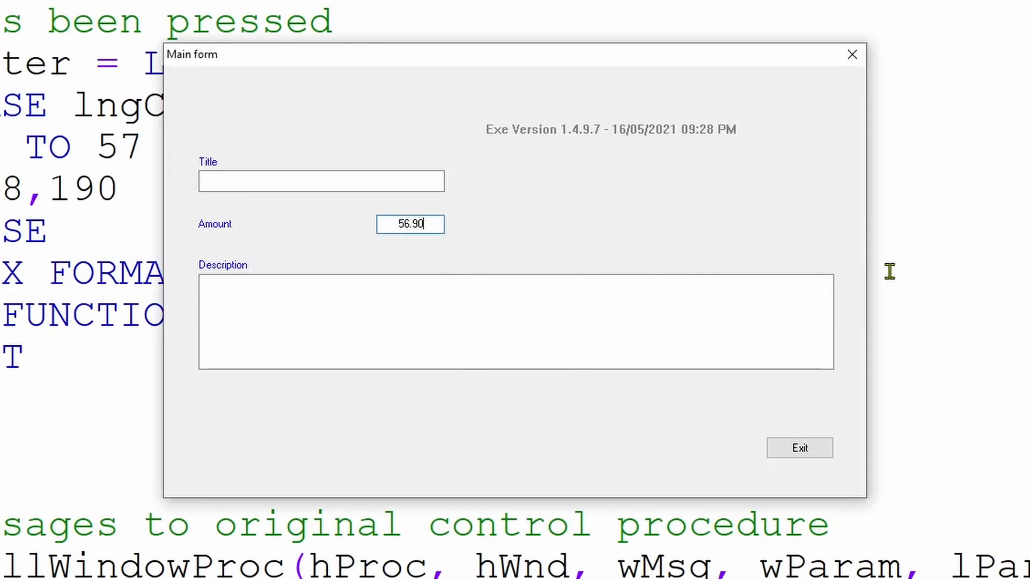
left_click(799, 447)
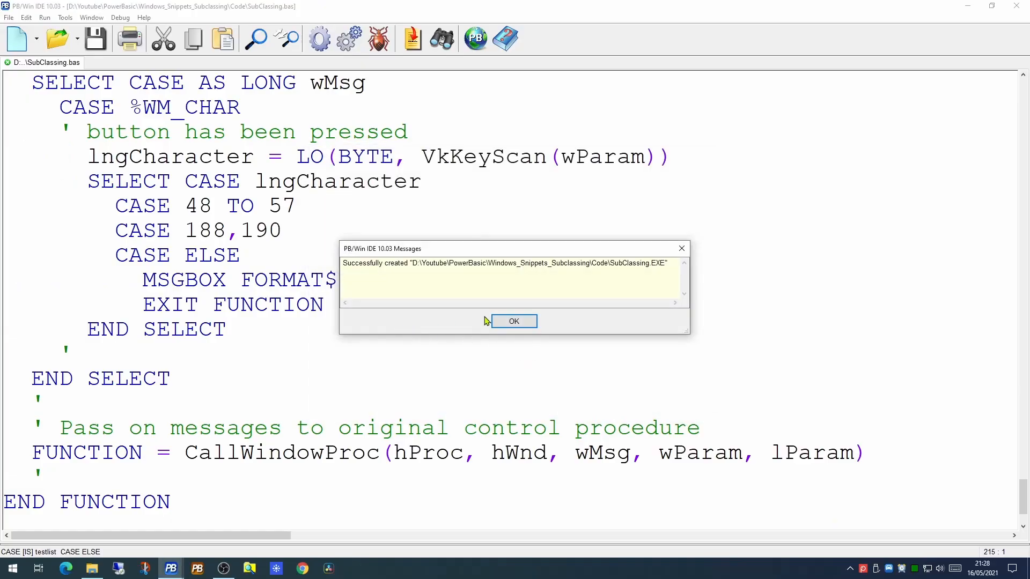
- Acknowledge the build report and enter 67,89 in Amount to see it formatted as 67,890.00
left_click(514, 321)
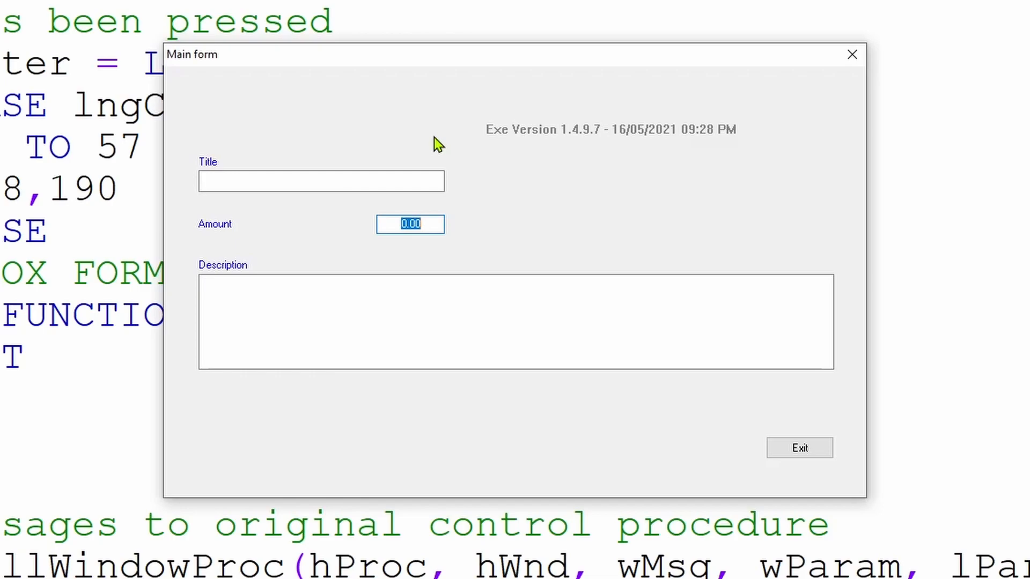
type("67")
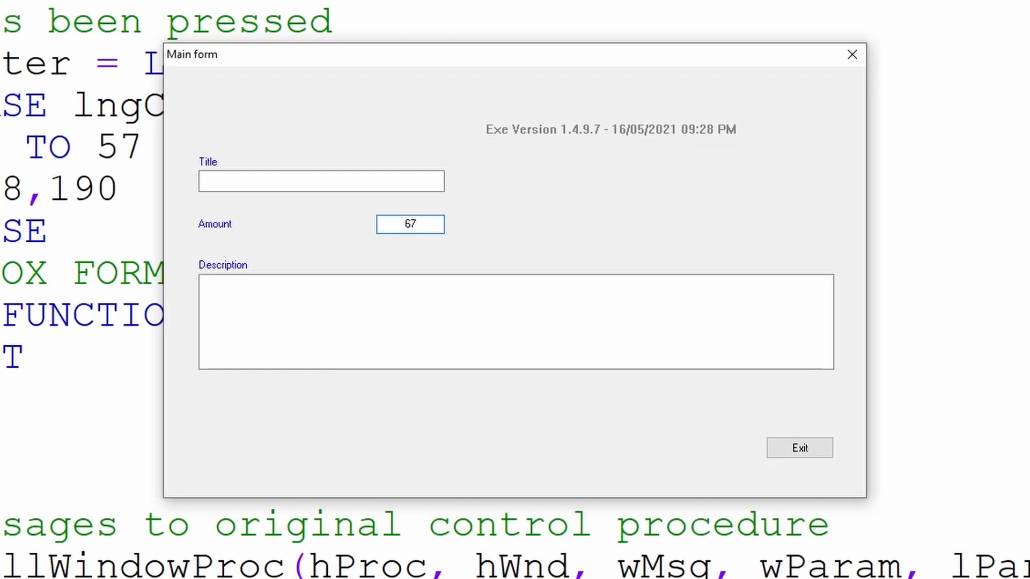
type(",890.00")
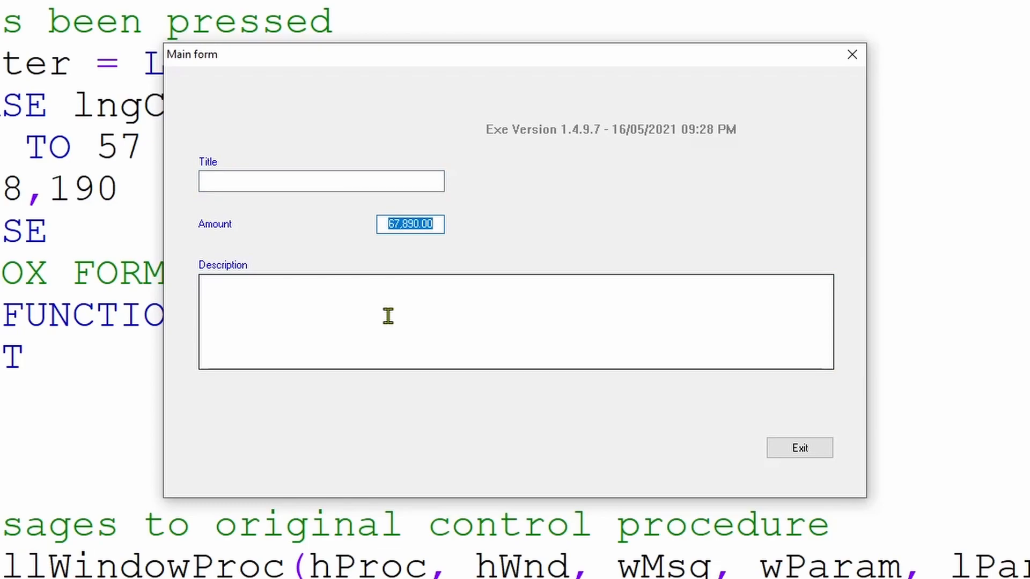
- Return to the Amount box and replace its value with 90.99
left_click(321, 180)
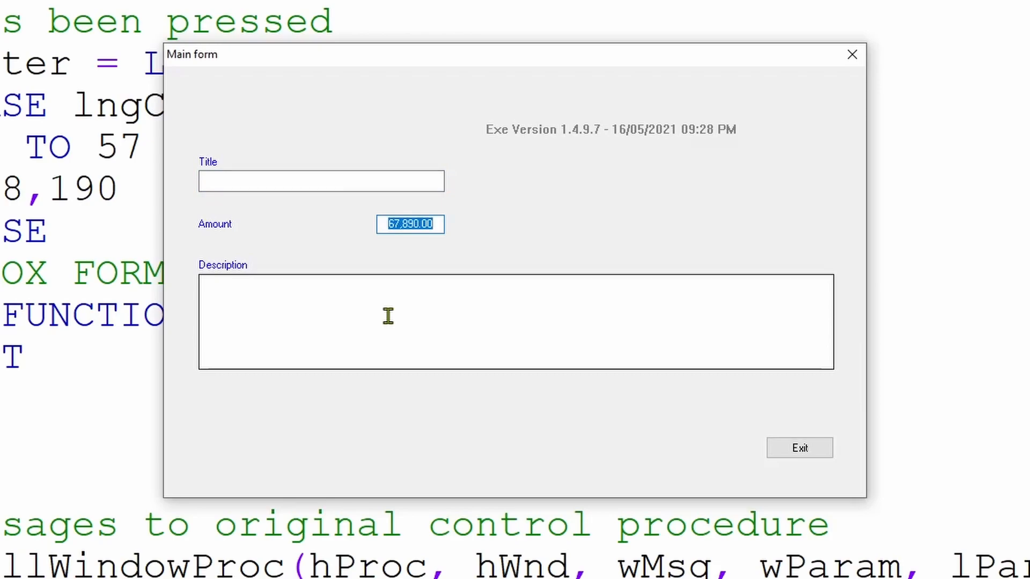
type("90.")
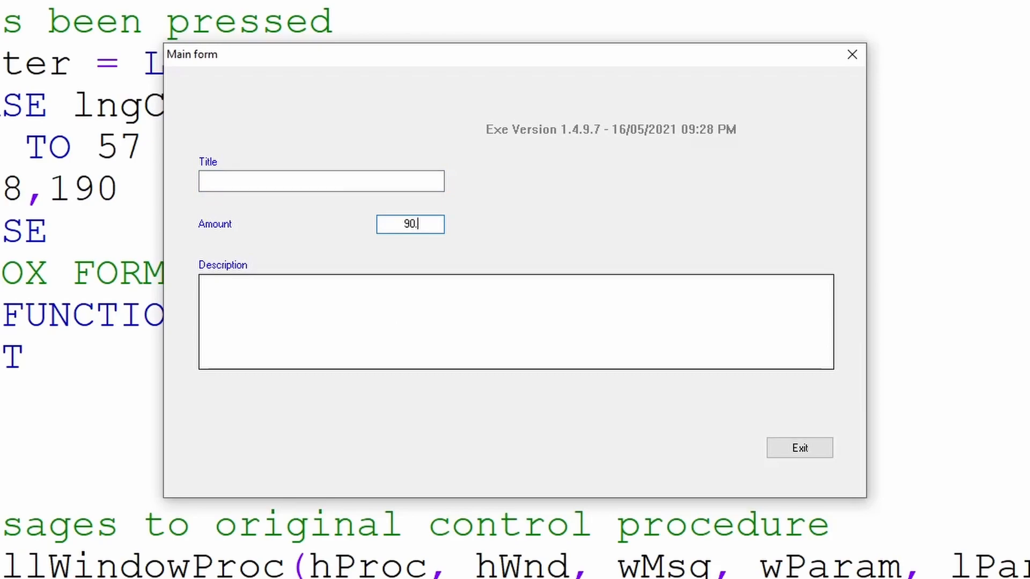
type("99")
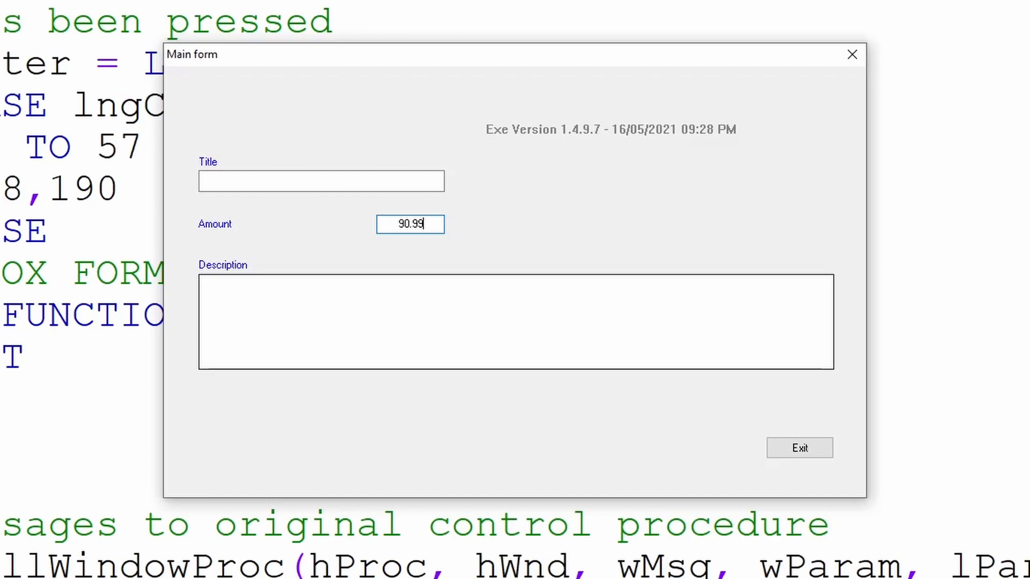